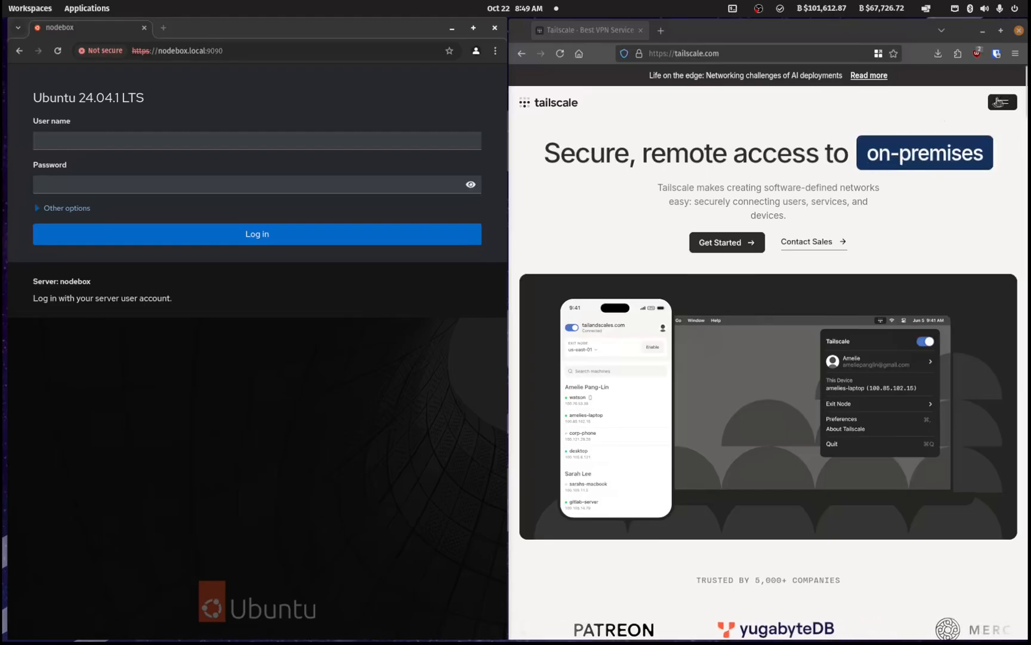
Log in to Cockpit on nodebox as satoshi and dismiss the password warning
left_click(1003, 102)
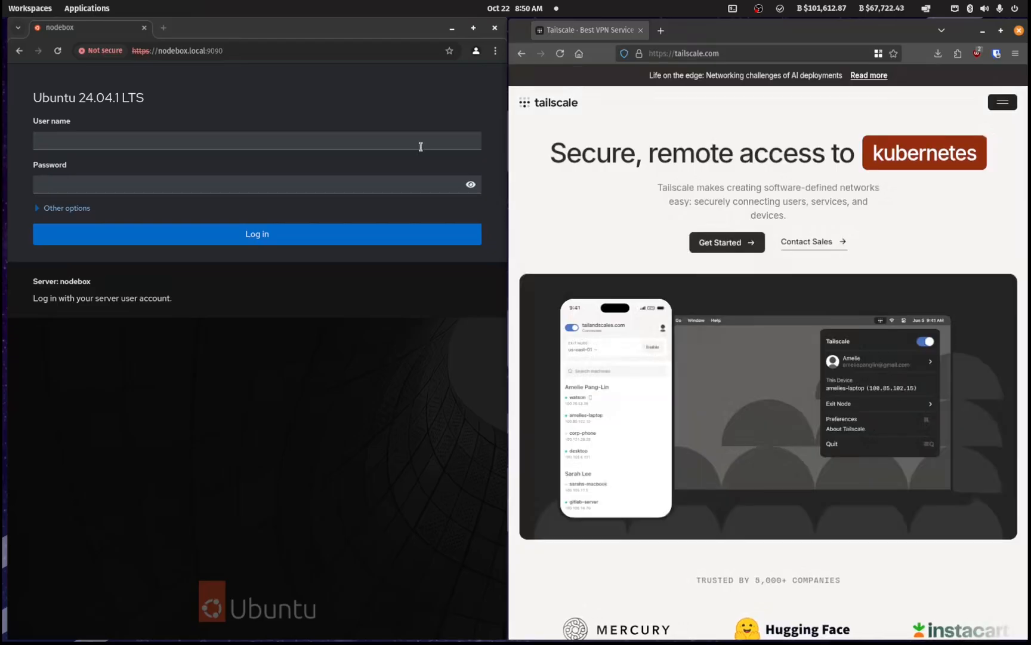
type("satoshi")
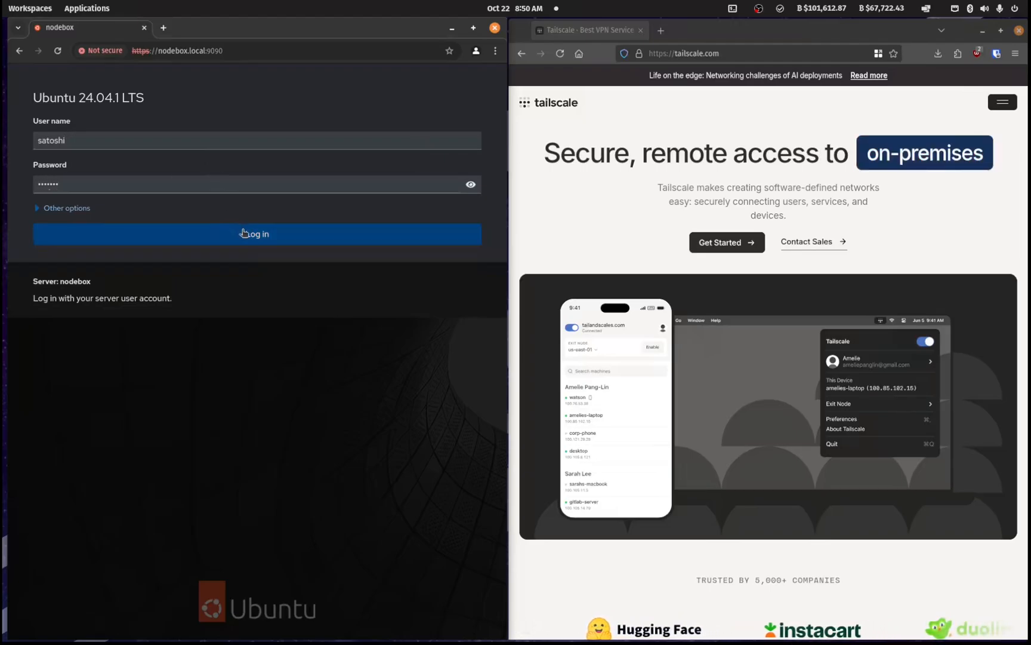
left_click(257, 233)
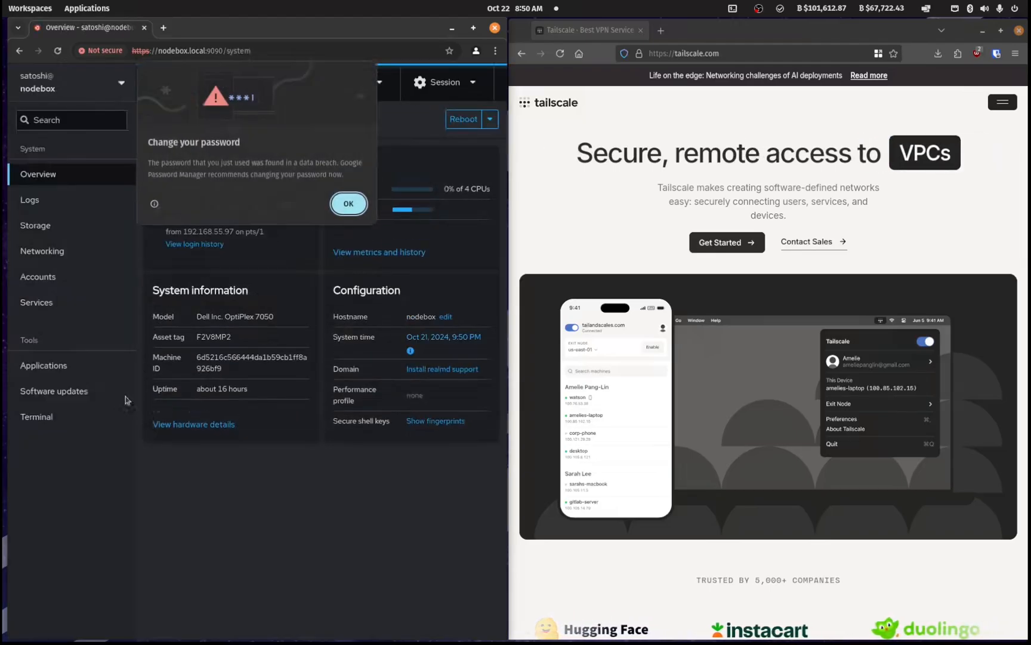
left_click(36, 417)
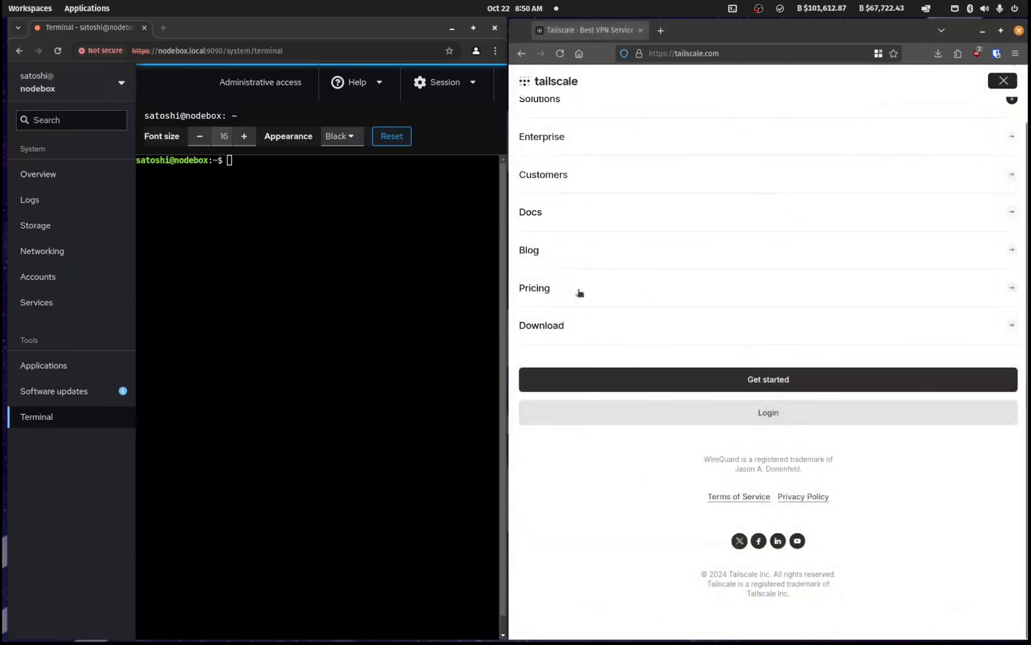
Show Tailscale's Linux download instructions and select the install command for the terminal
left_click(541, 324)
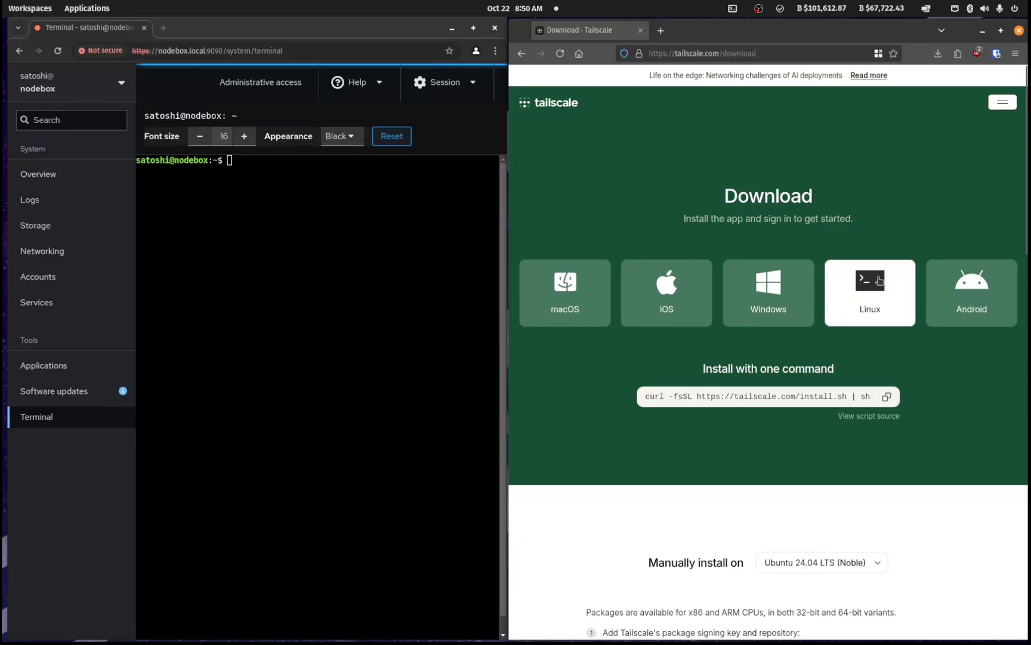
left_click(869, 292)
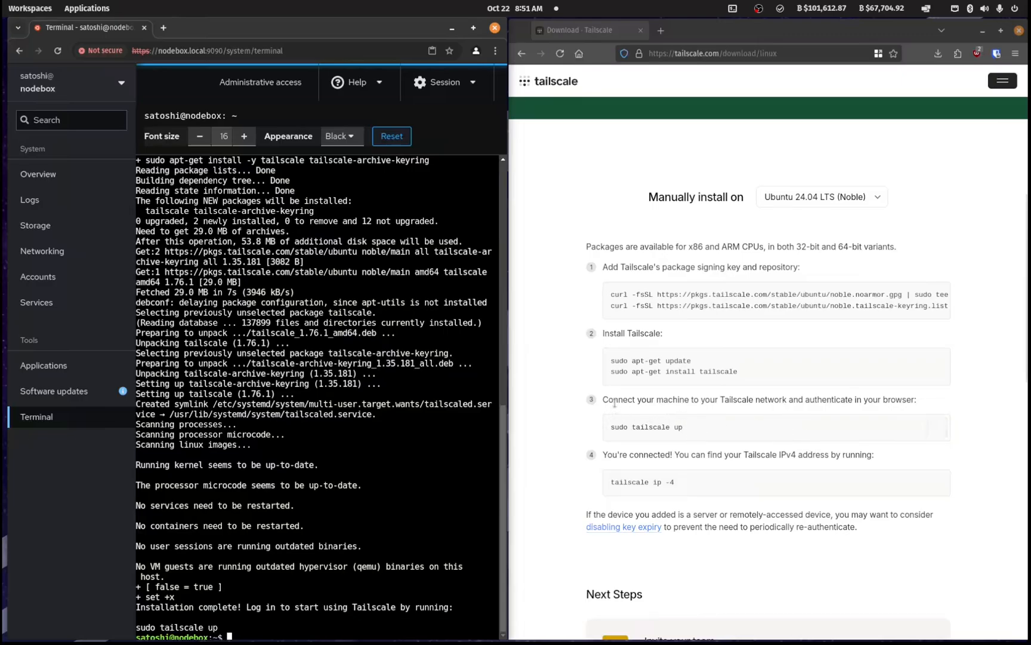
left_click_drag(615, 399, 832, 399)
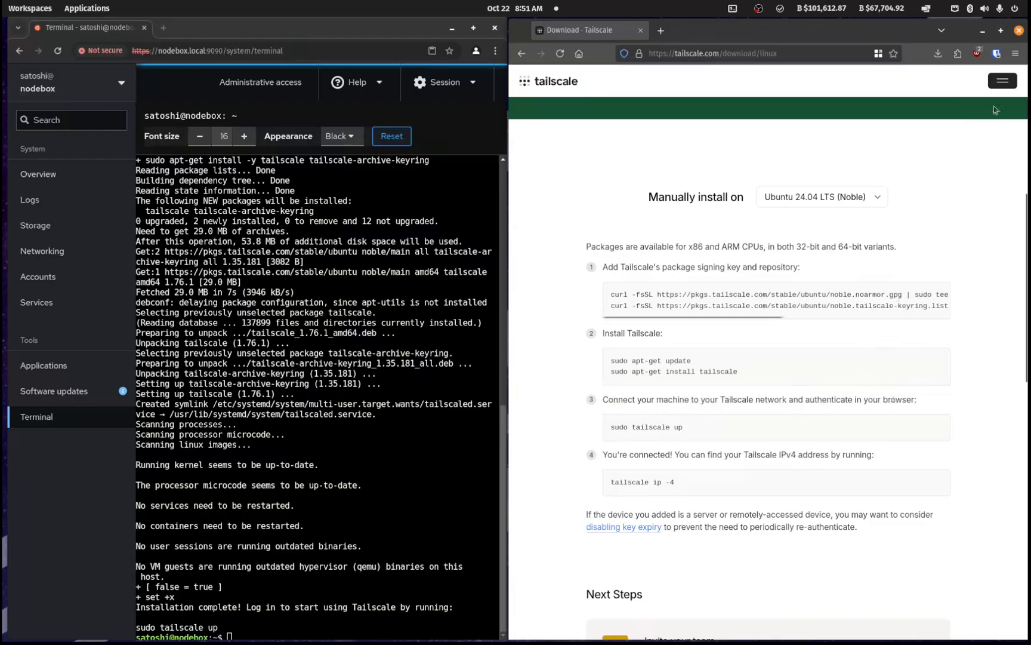
mouse_move(899, 105)
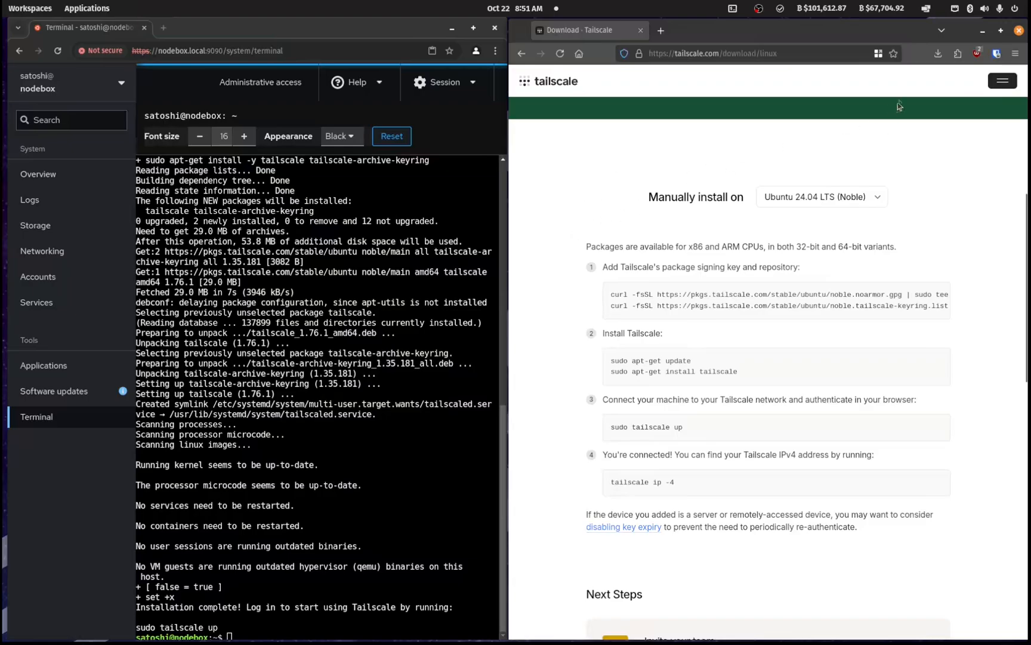
Sign up for Tailscale with a GitHub account and authorize the tailscale app
left_click(1003, 80)
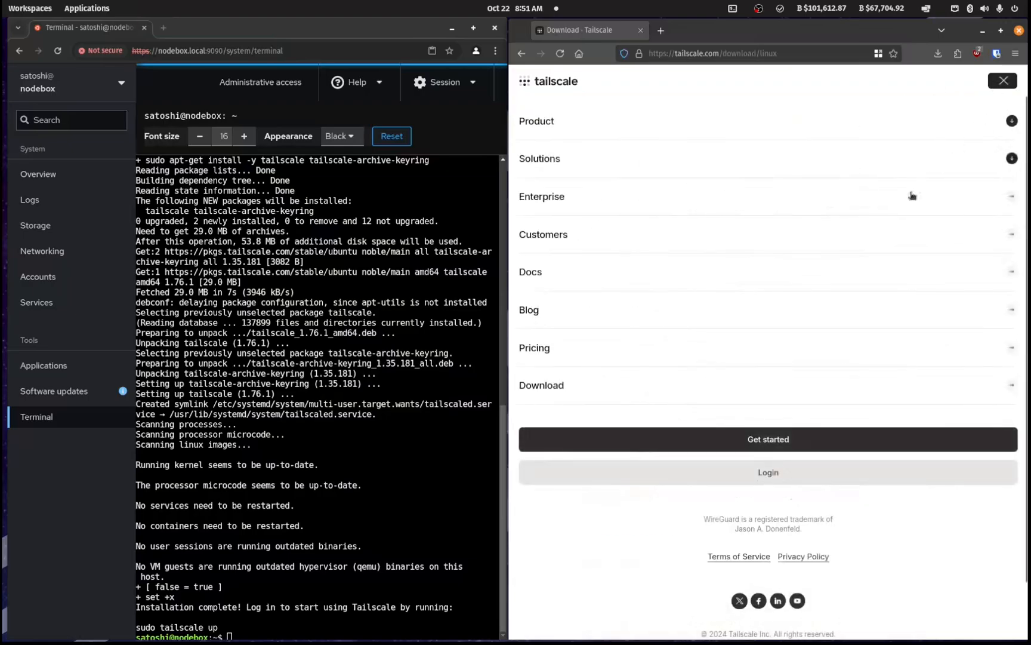
left_click(1003, 80)
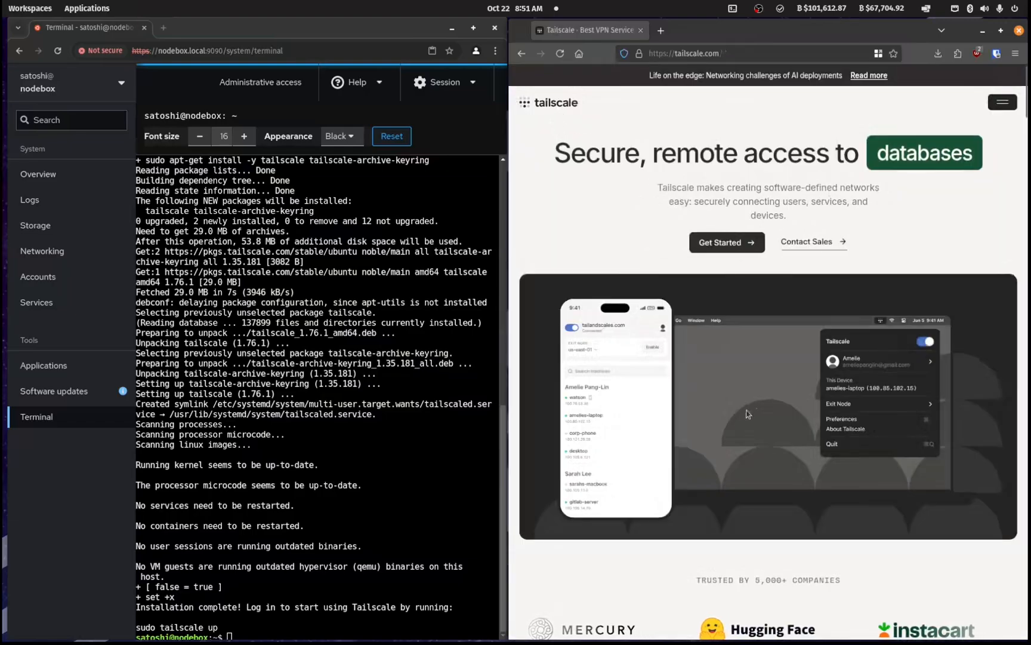
left_click(726, 242)
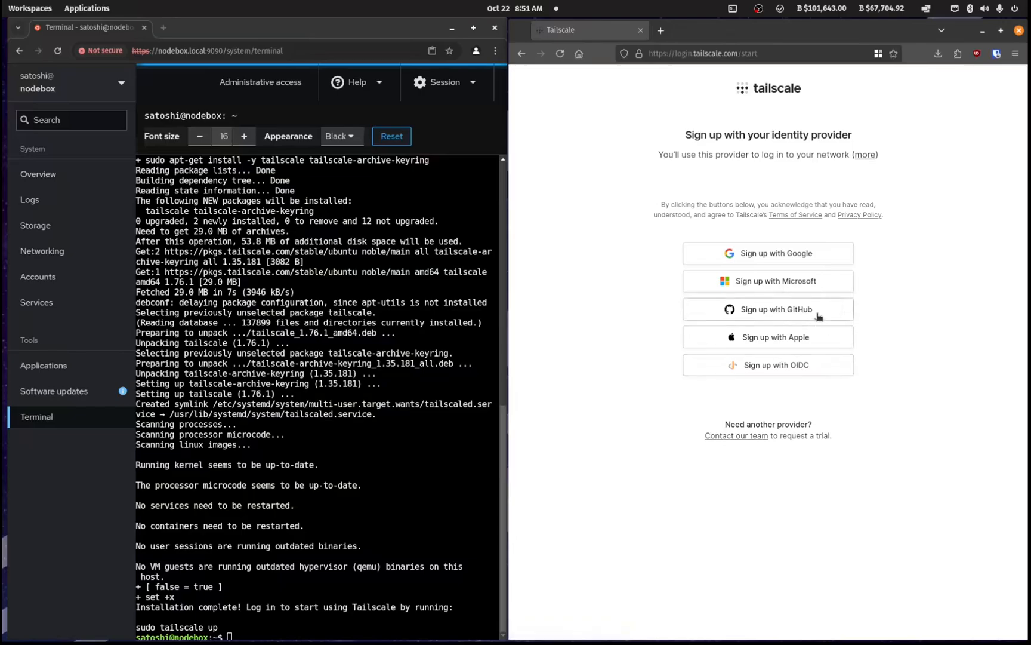
left_click(767, 310)
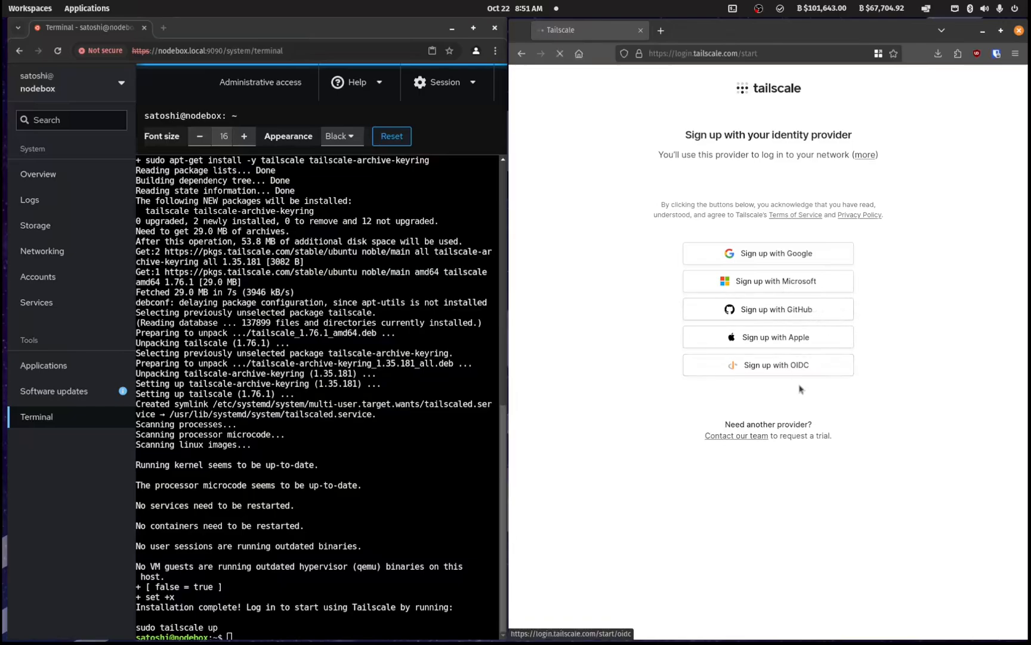
left_click(768, 309)
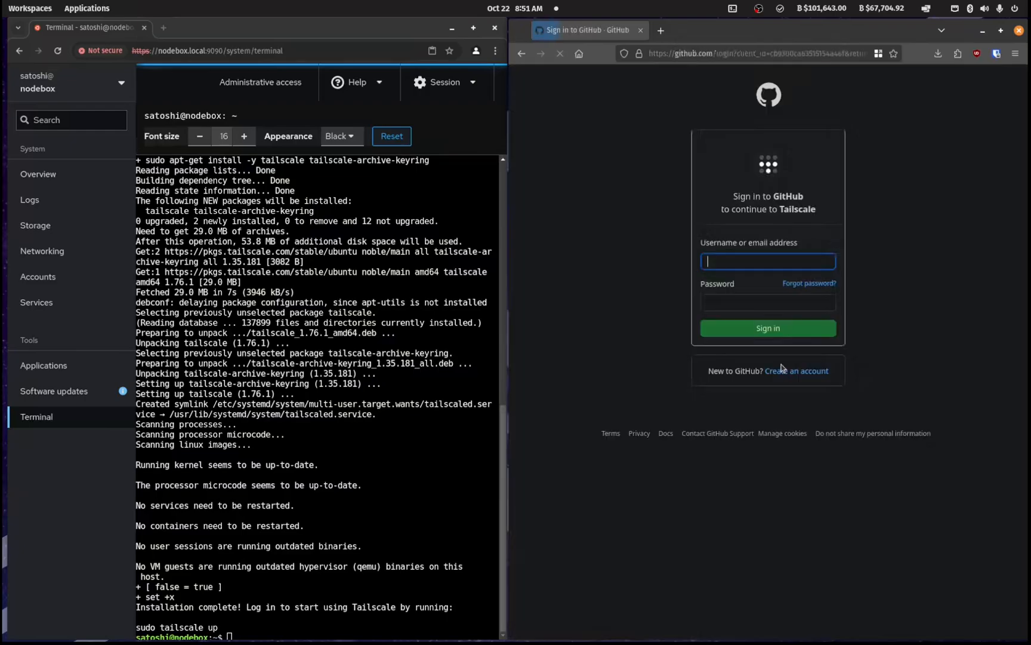
left_click(767, 260)
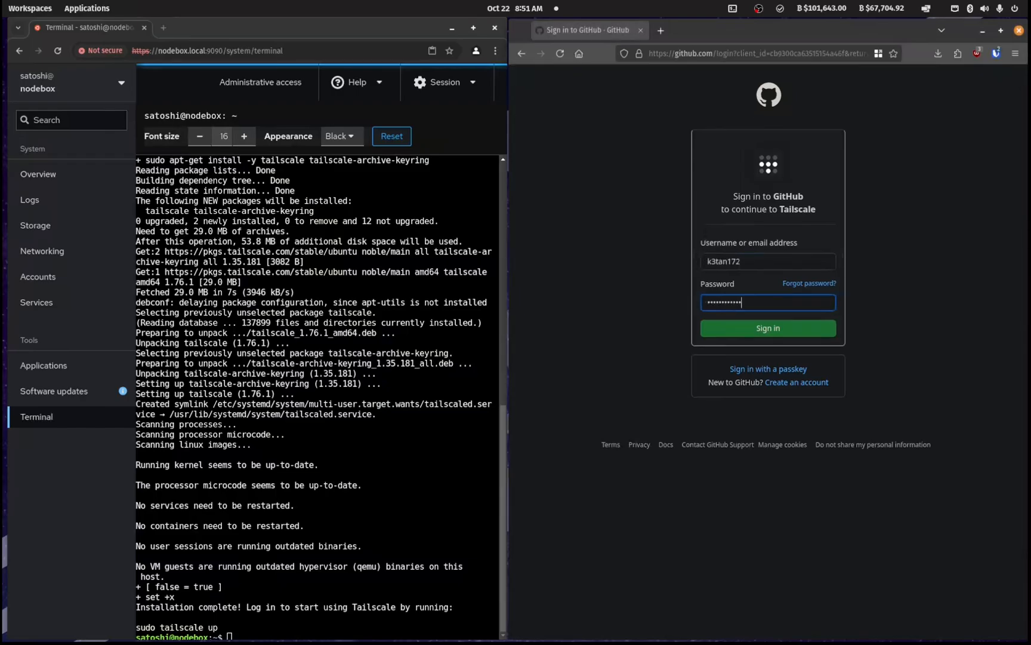
left_click(768, 328)
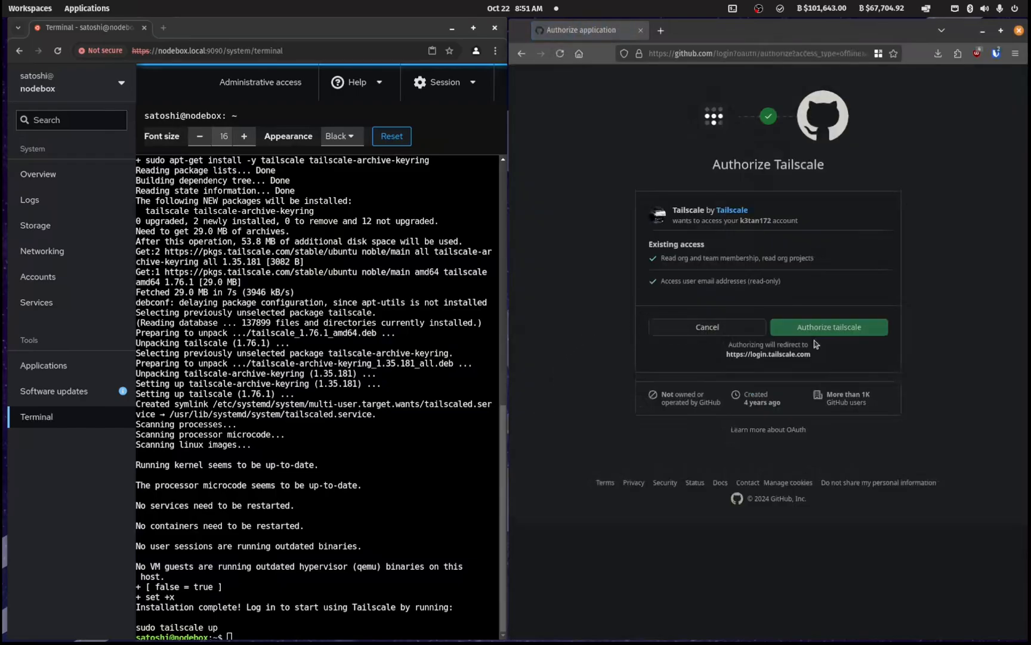
left_click(828, 327)
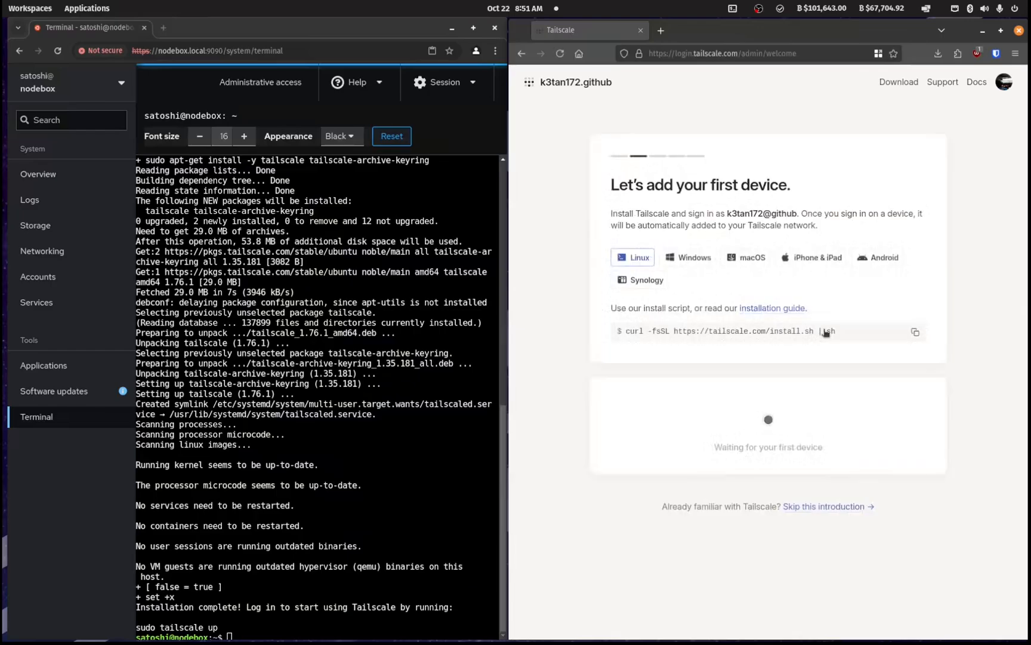
mouse_move(743, 349)
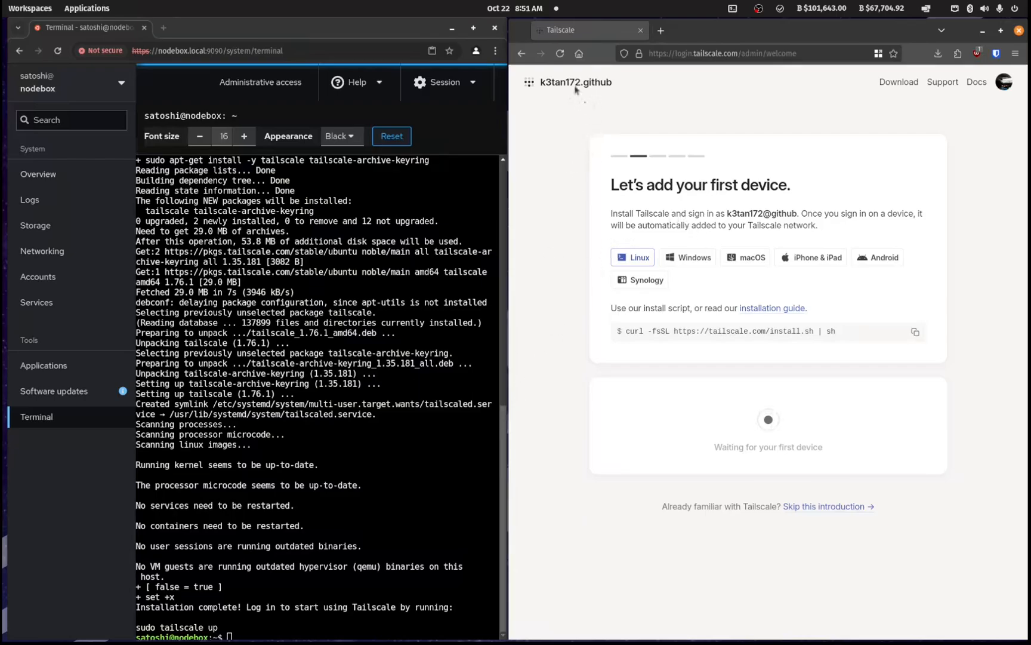
Open tailscale.com in a new tab, grab 'sudo tailscale up', and approve nodebox joining
left_click(660, 30)
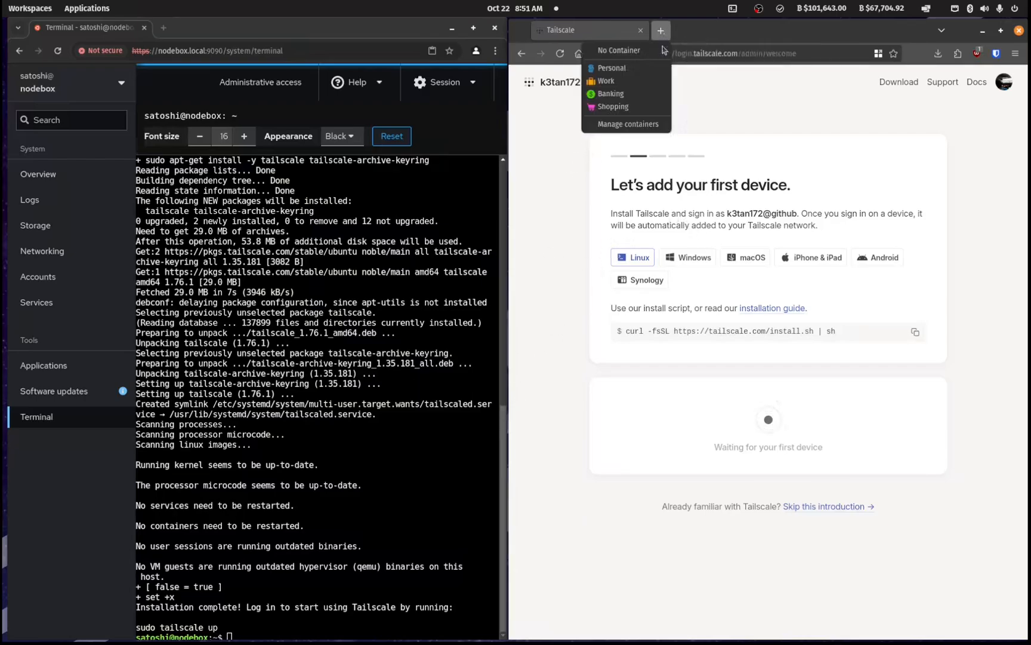
left_click(660, 29)
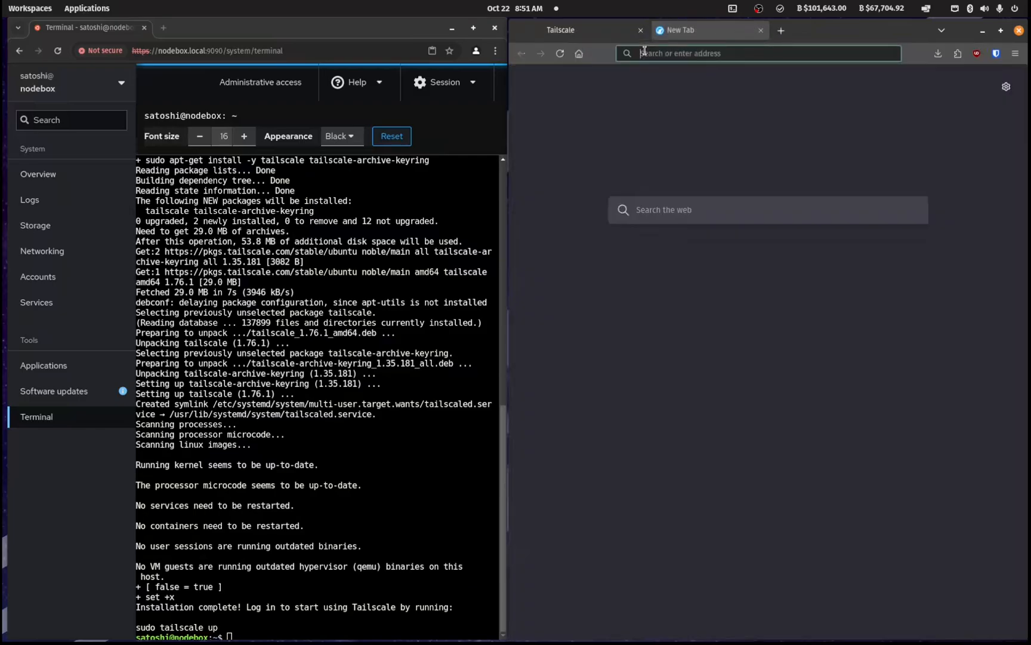
type("tailscale.com/download")
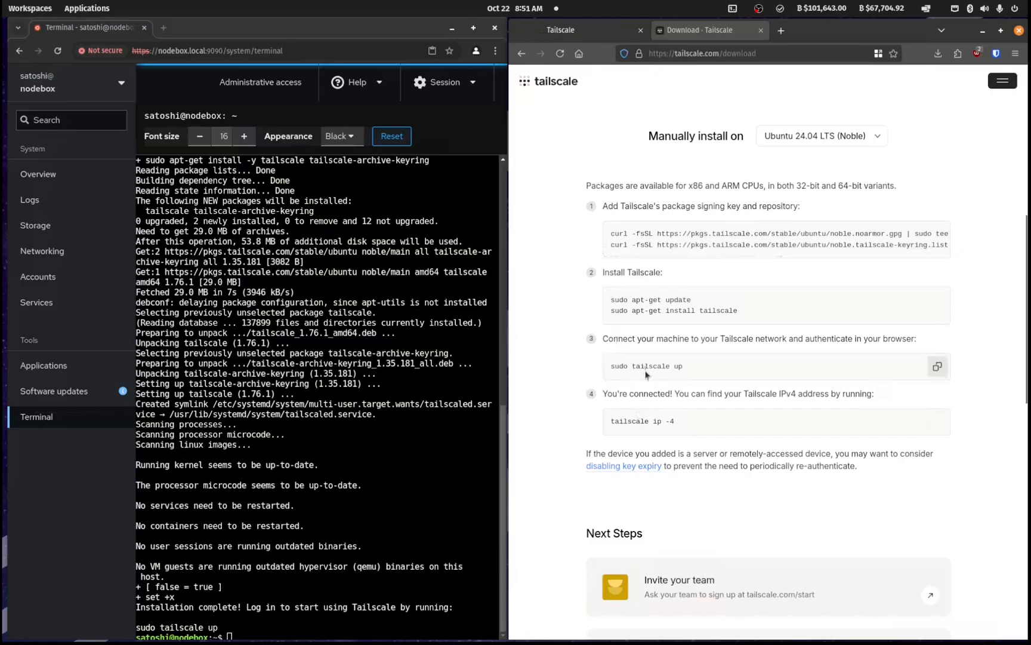
double_click(646, 366)
type("sudo tailscale up")
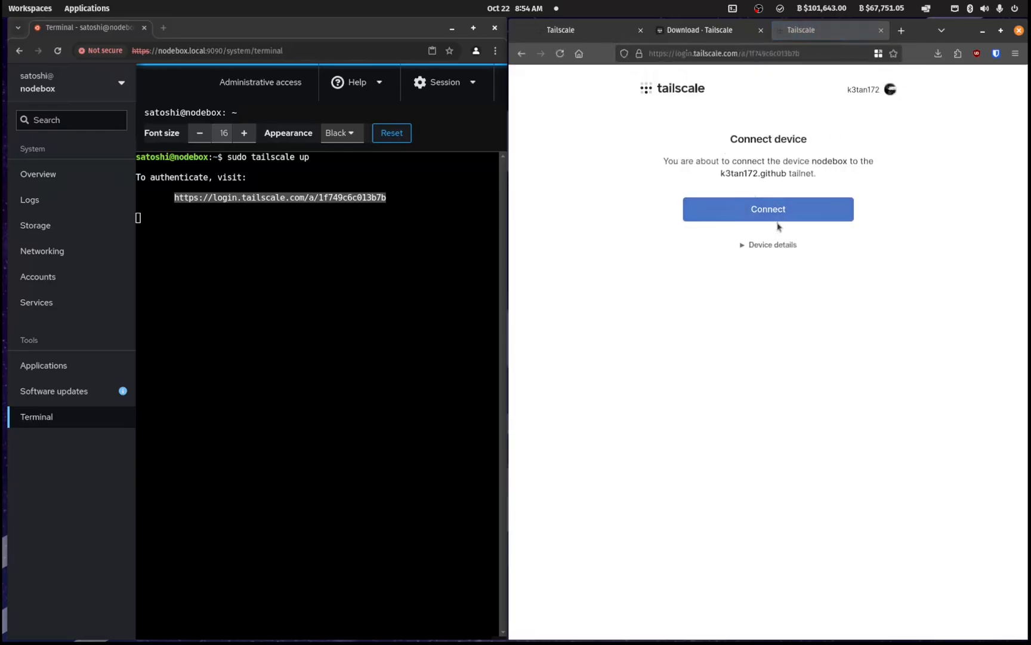
left_click(768, 209)
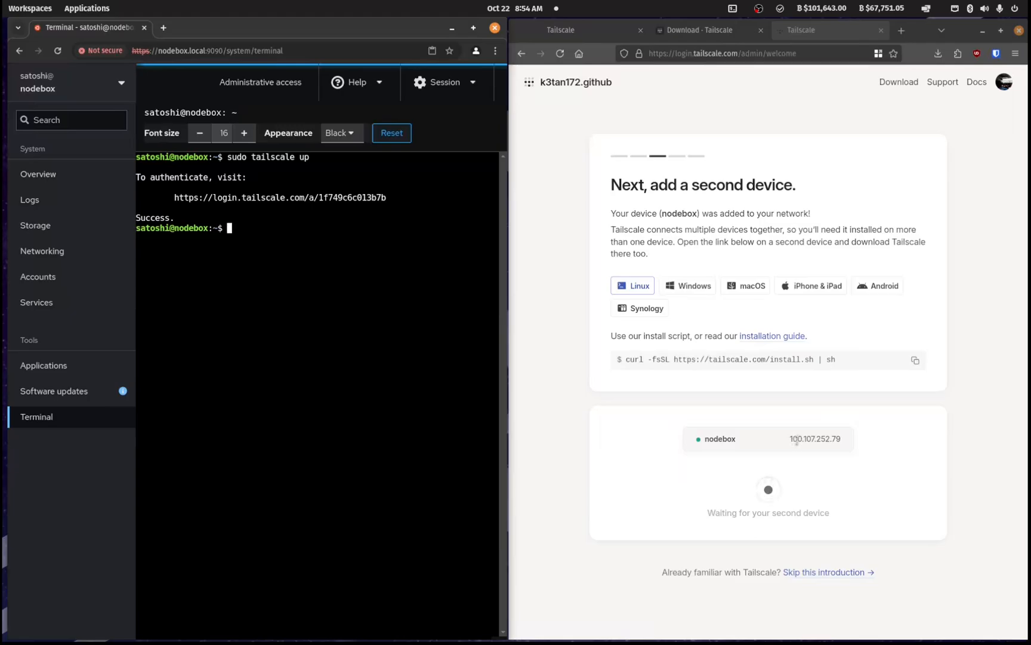
mouse_move(822, 447)
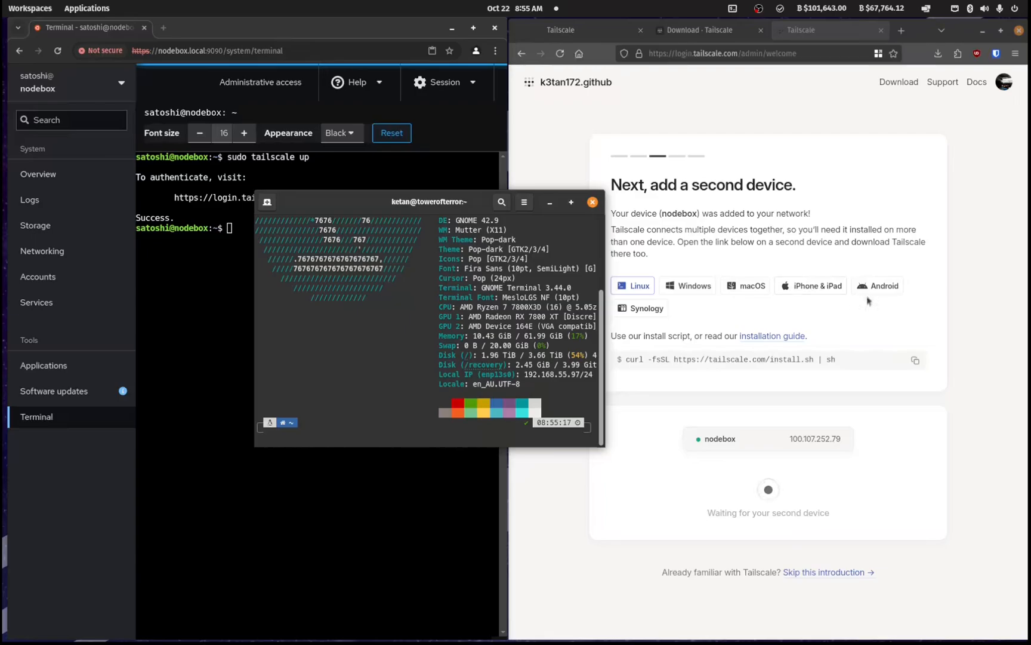
mouse_move(907, 367)
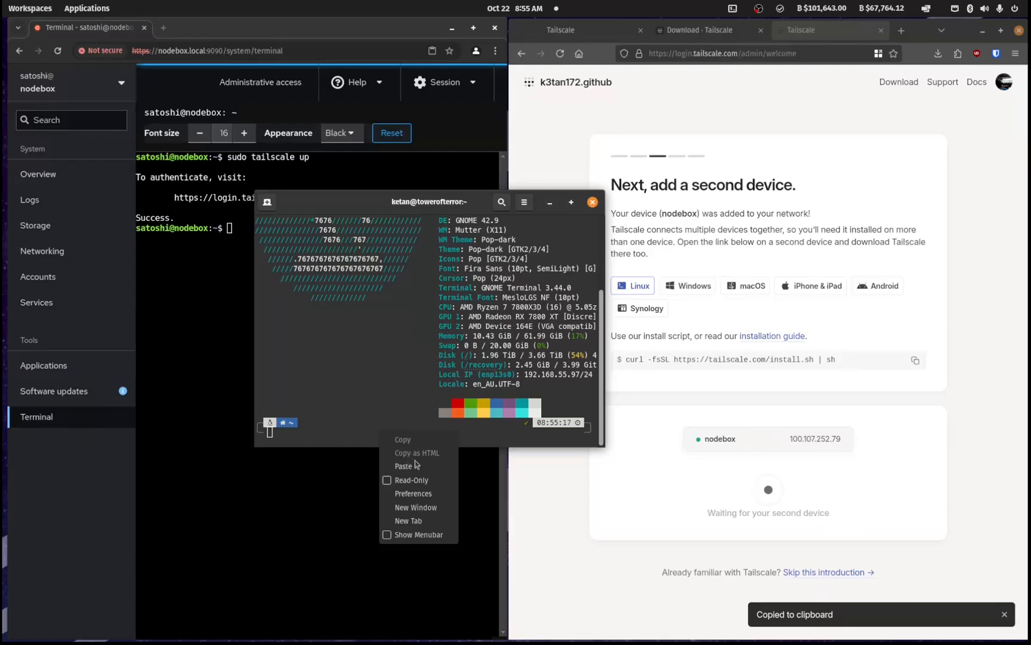
Run the Tailscale command on towerofterror and approve its login link in the browser
left_click(404, 465)
type("sudo tailscale up")
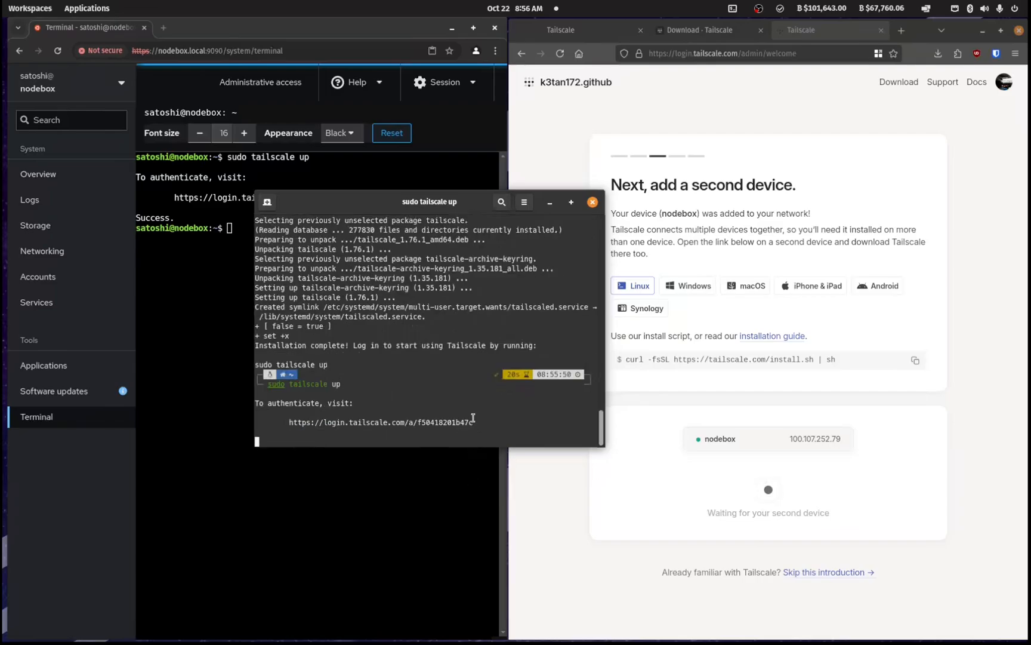
right_click(381, 422)
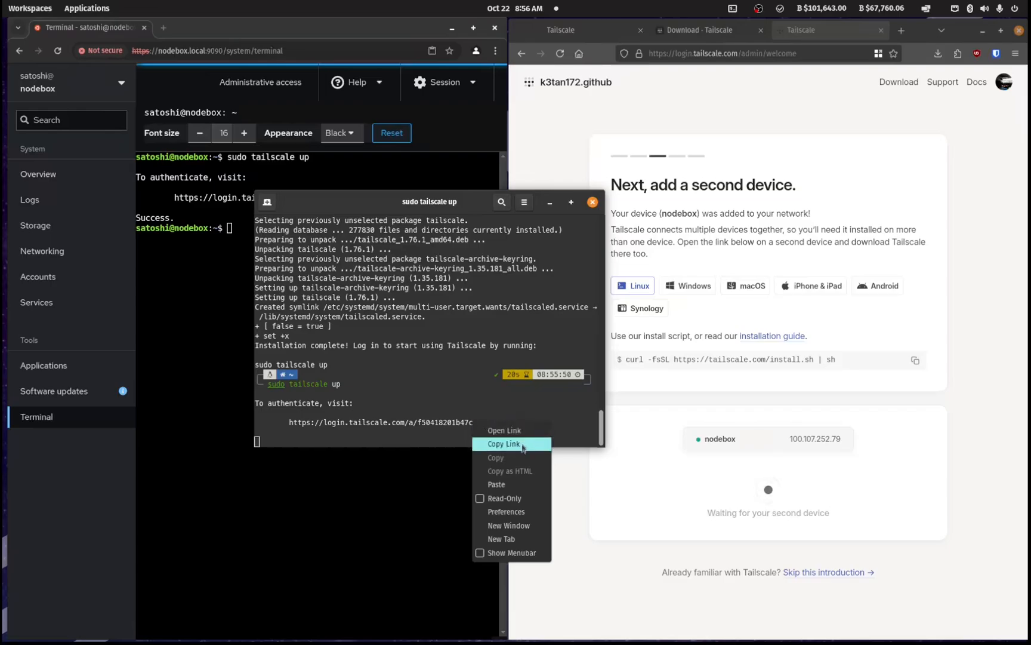
left_click(504, 444)
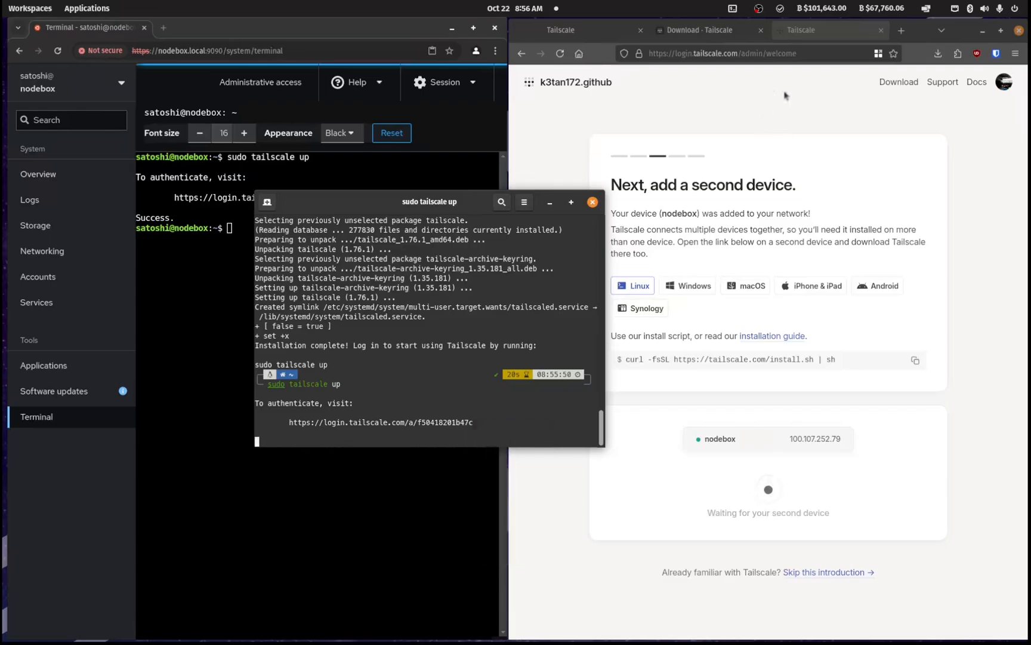
right_click(722, 53)
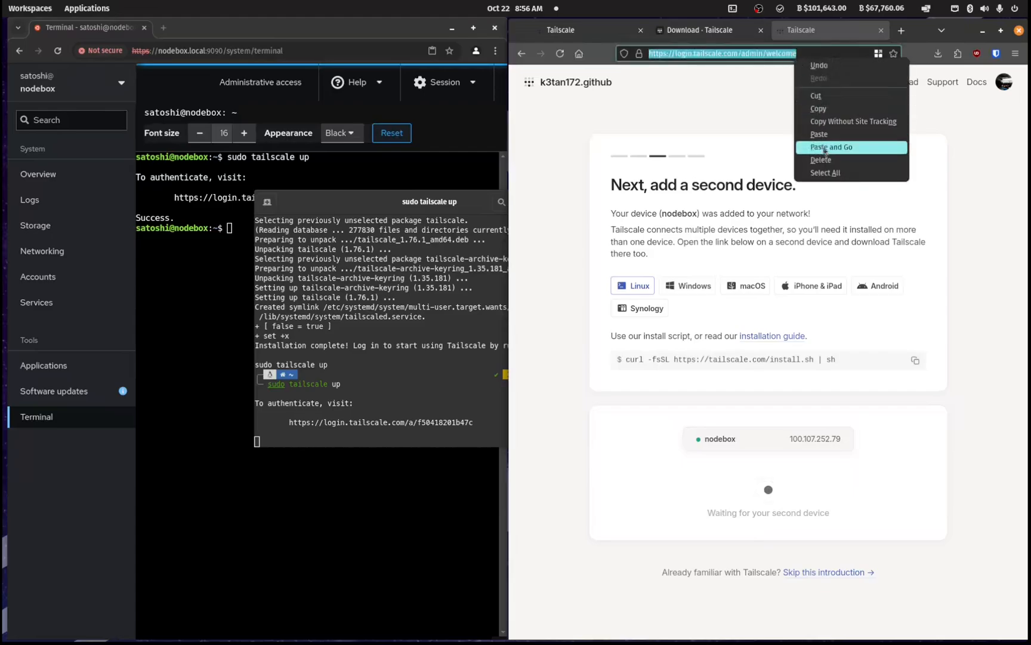
left_click(832, 147)
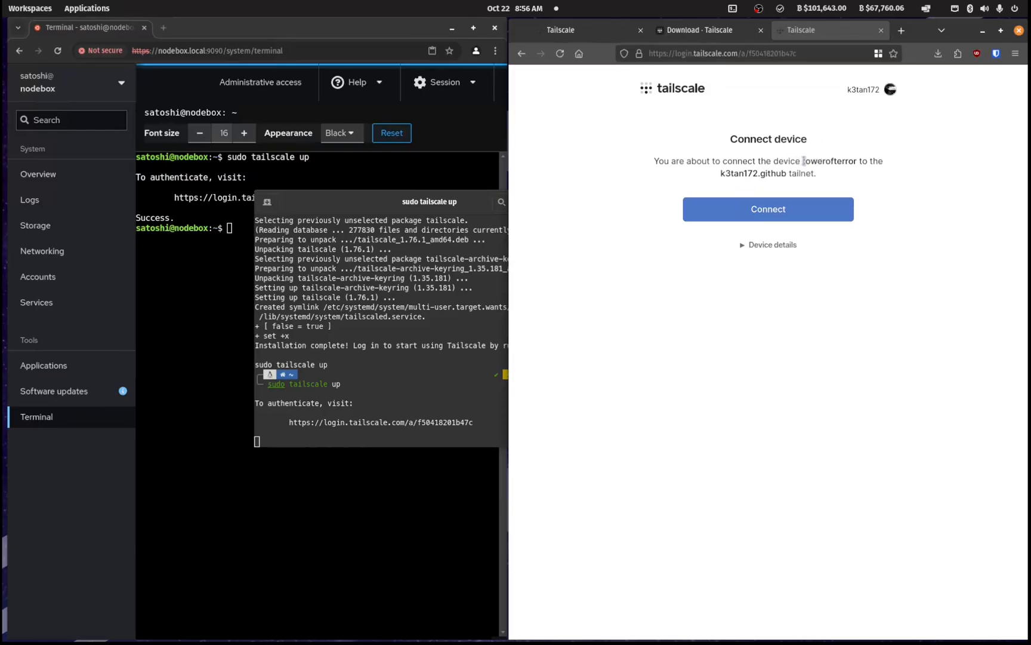
double_click(827, 160)
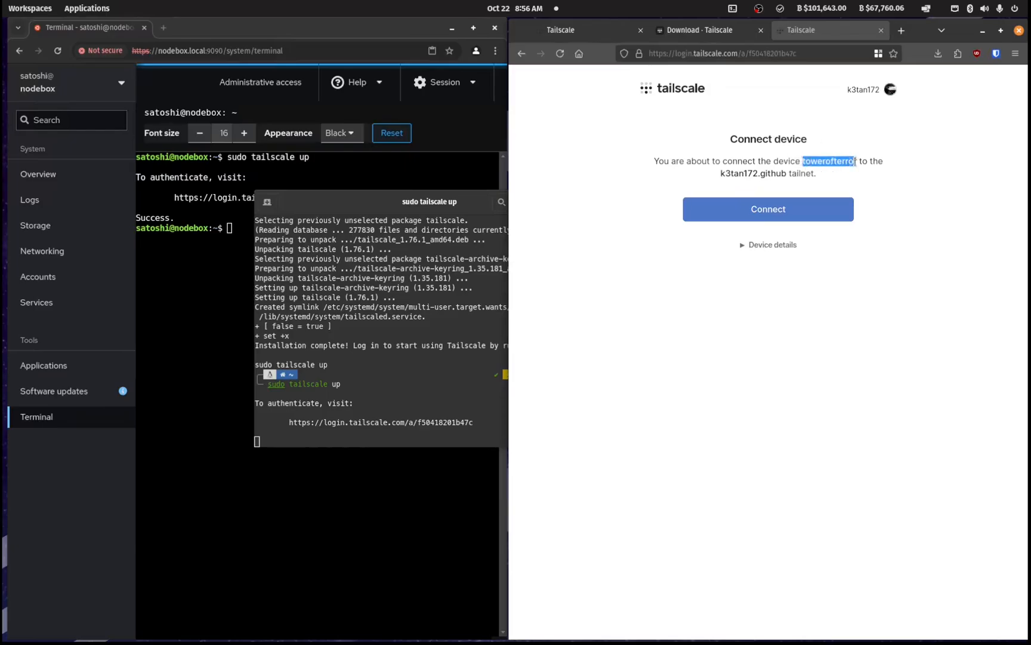
left_click(767, 209)
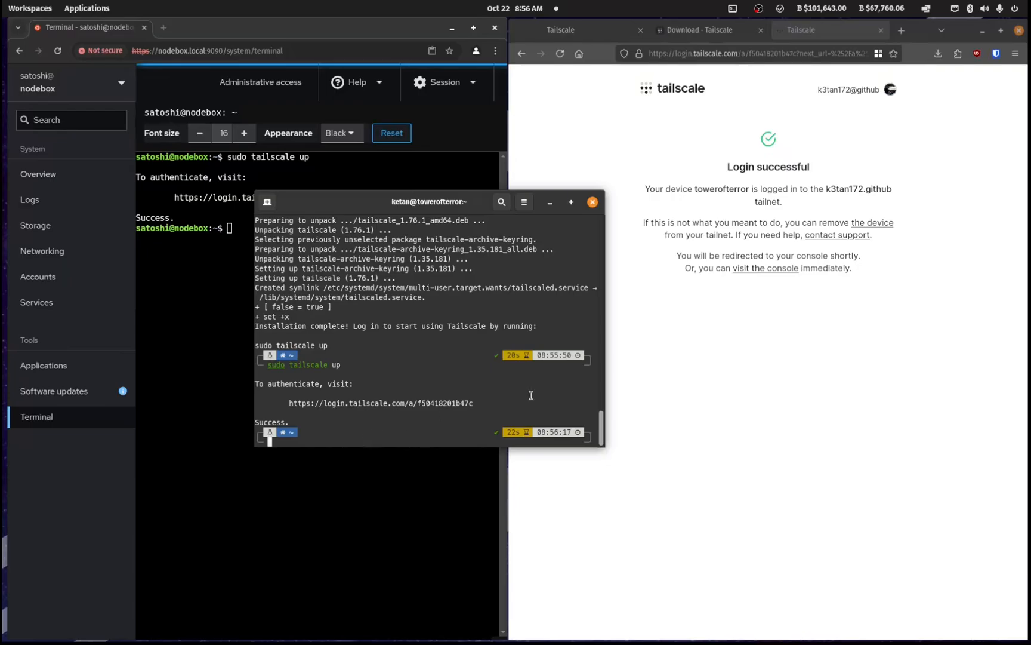
mouse_move(822, 375)
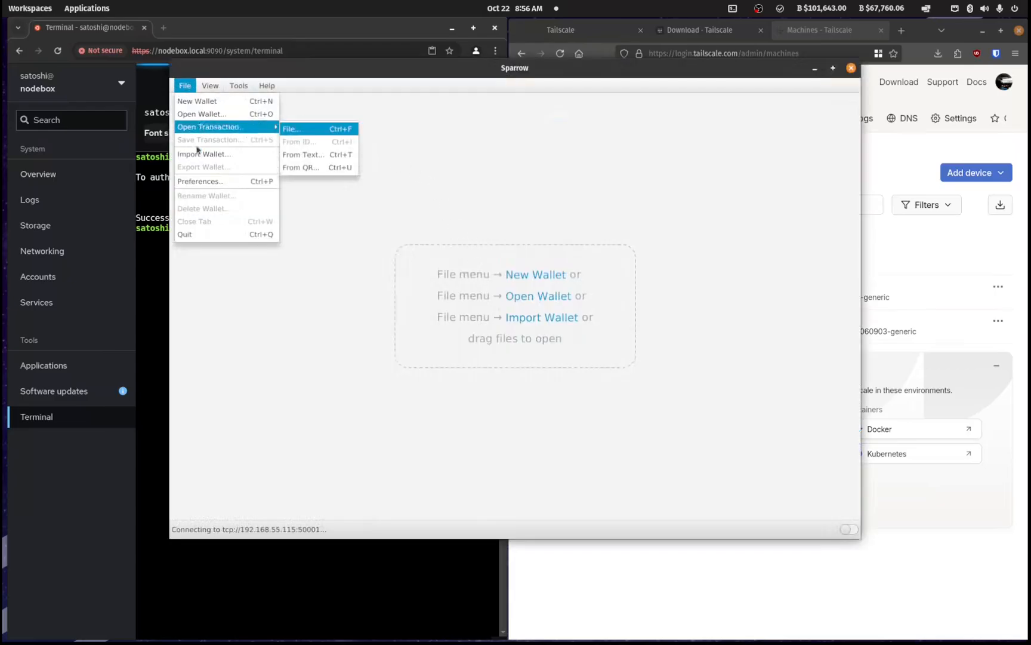
Set Sparrow's Electrum server URL to nodebox's address 100.107.252.79 and test the connection
left_click(201, 181)
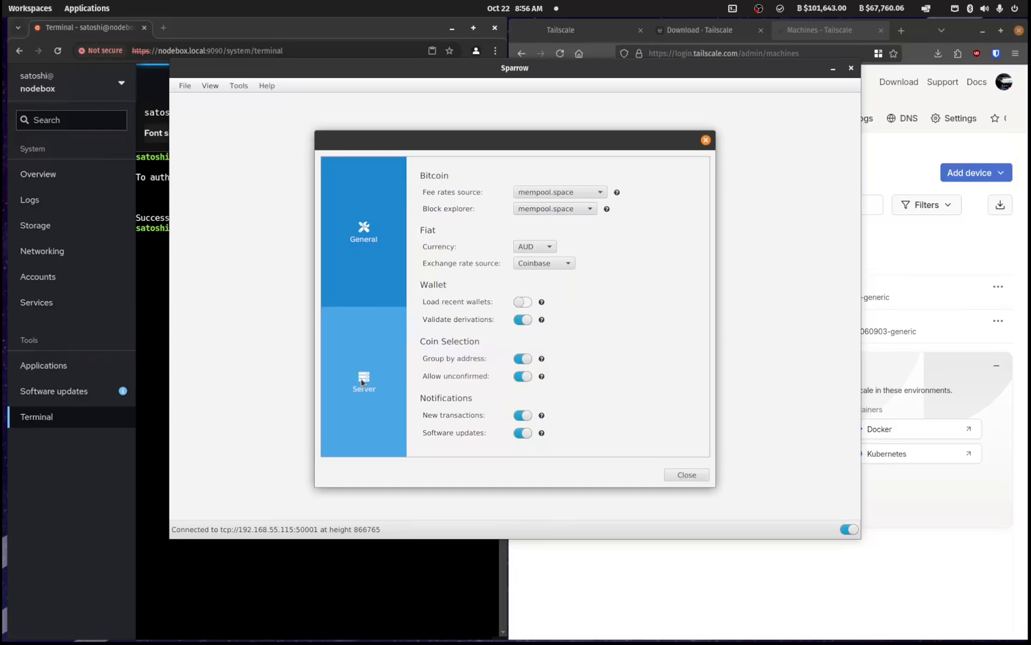
left_click(363, 381)
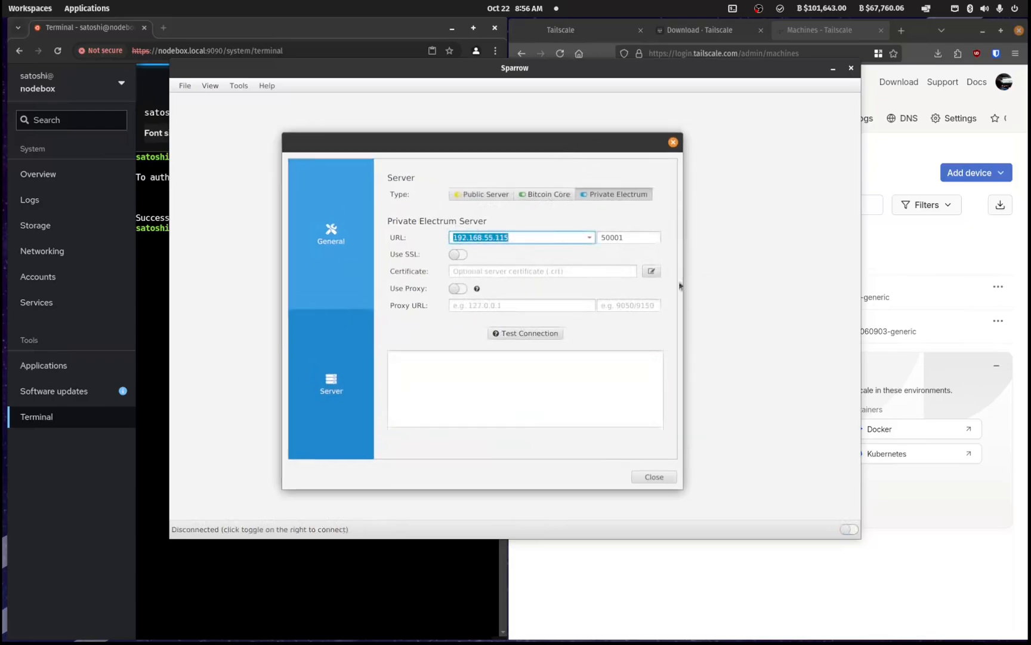
type("nodebx")
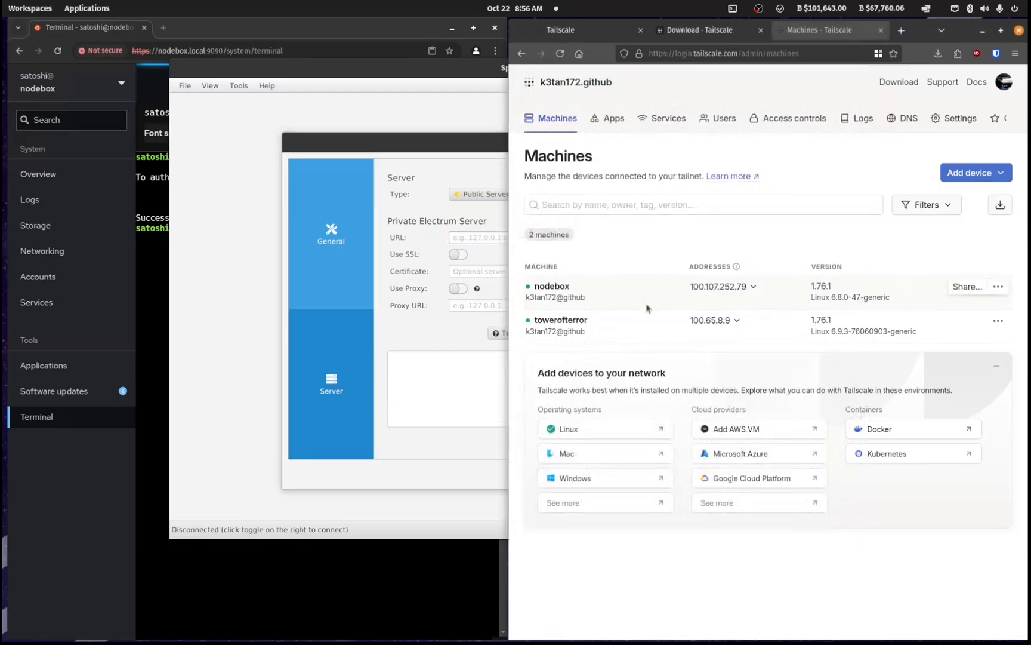
left_click(723, 286)
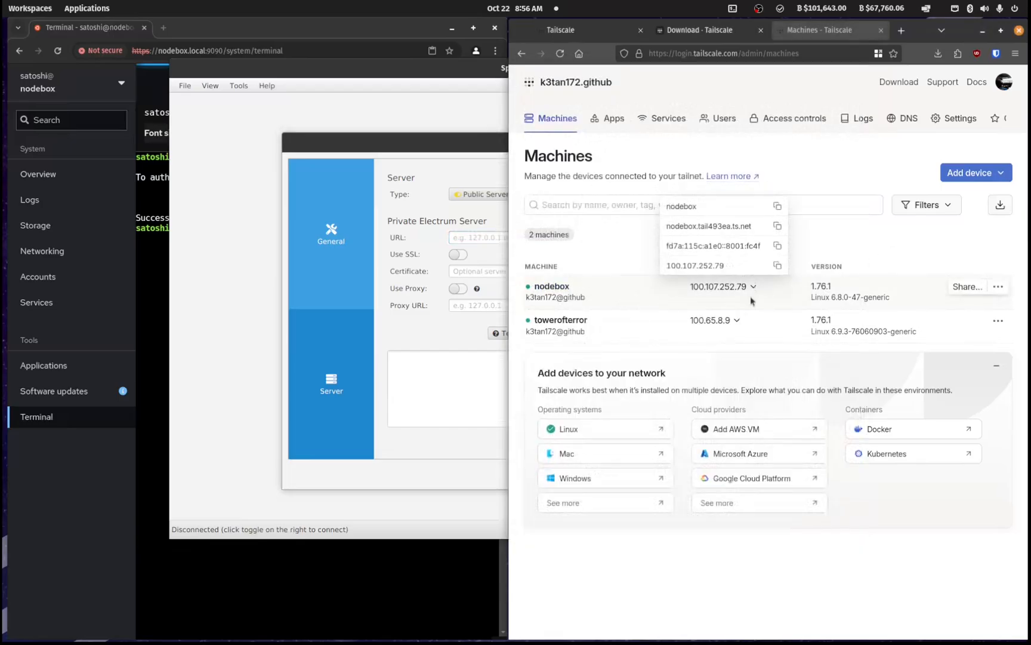
left_click(778, 265)
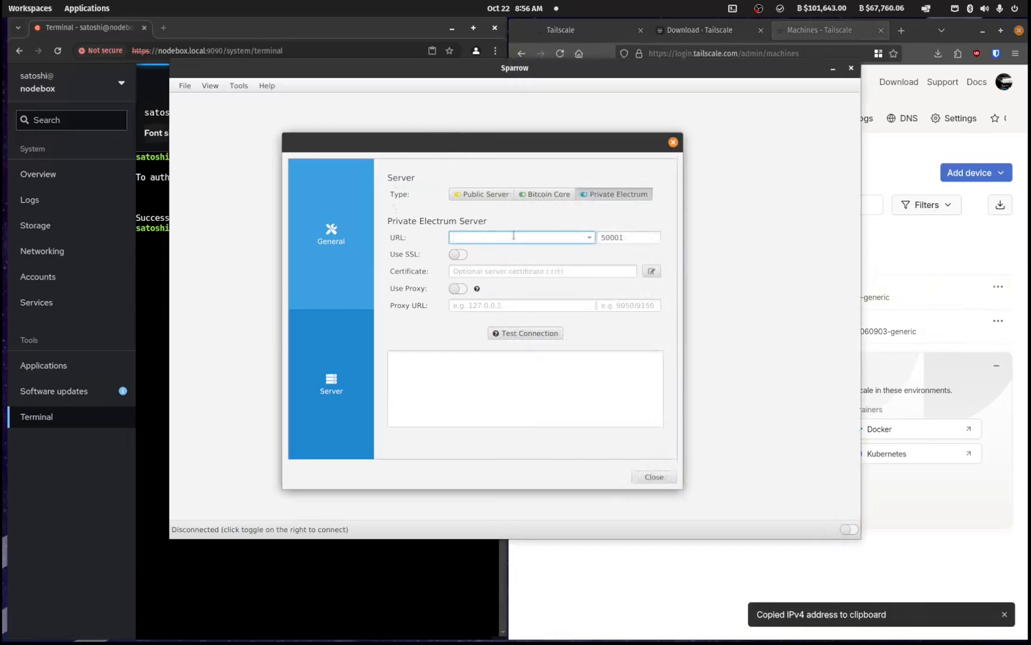
type("100.107.252.79")
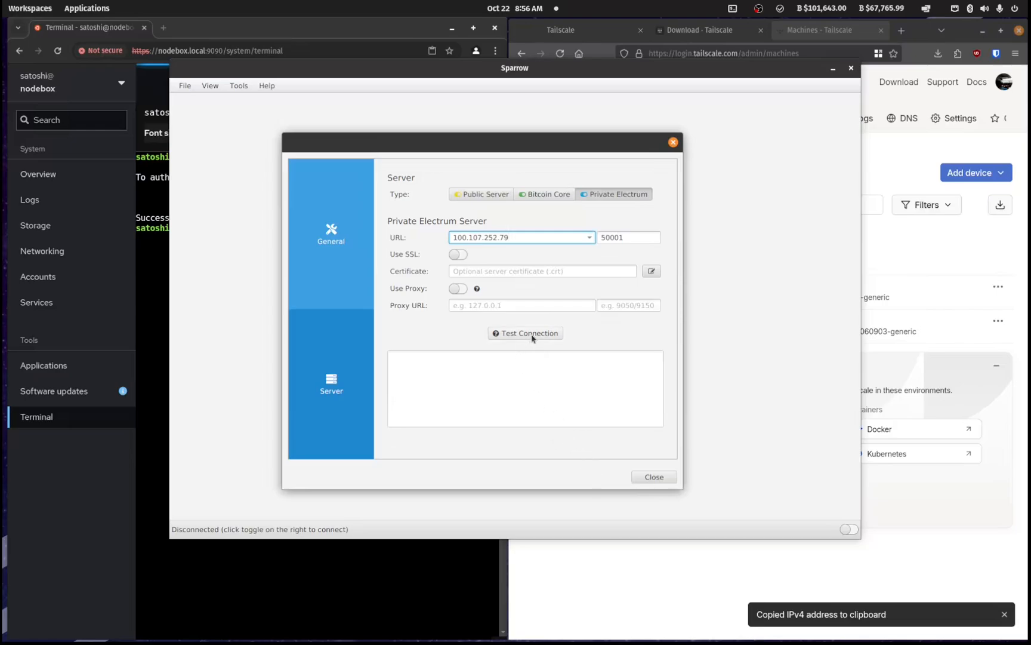
left_click(525, 333)
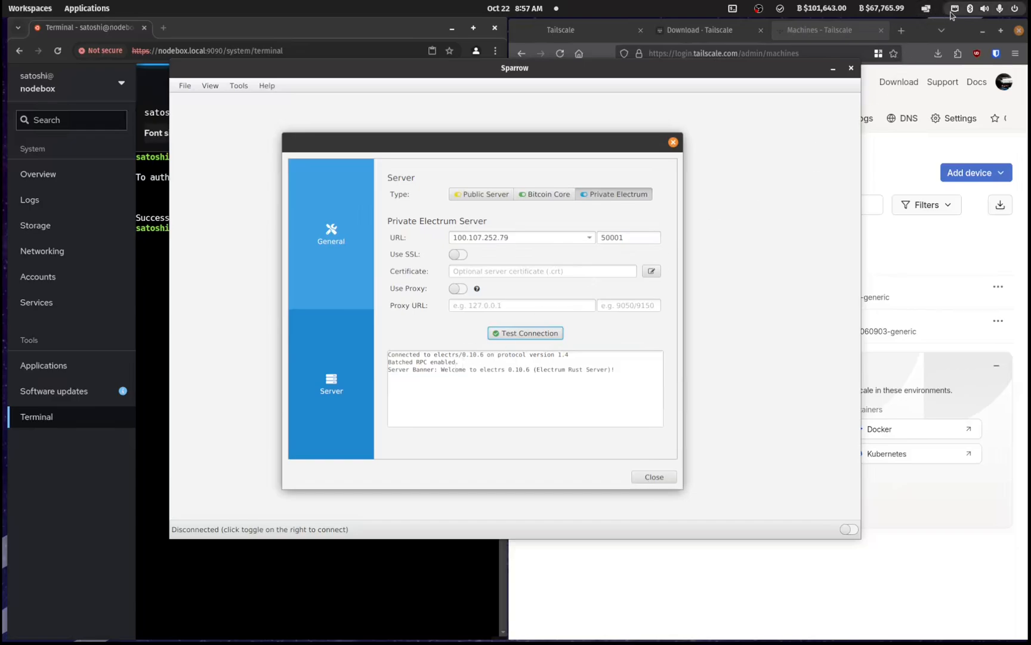
mouse_move(973, 18)
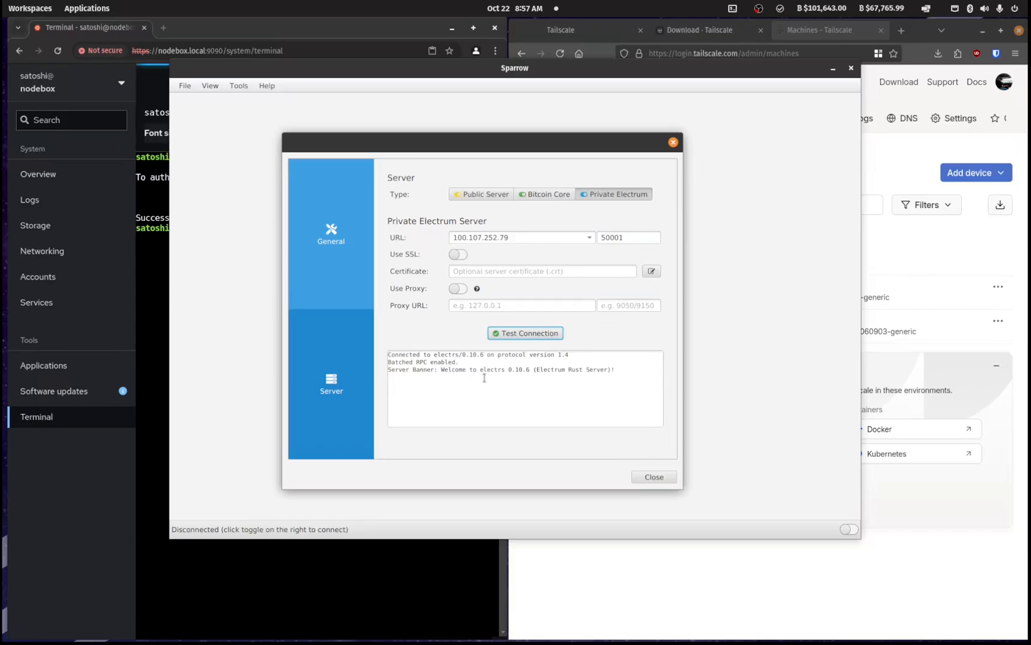
mouse_move(479, 379)
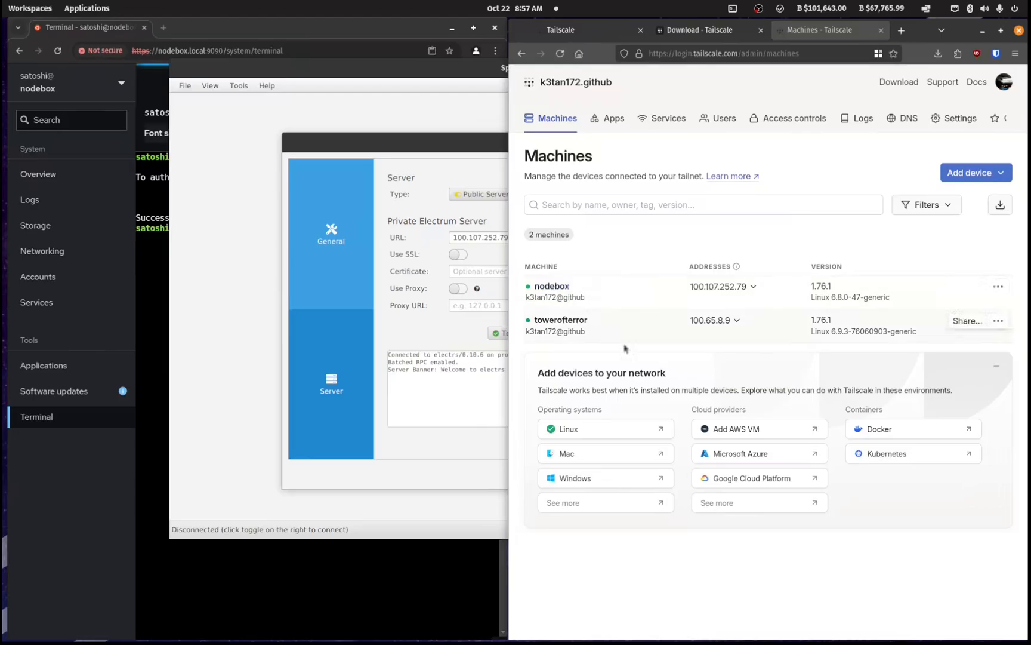
mouse_move(724, 256)
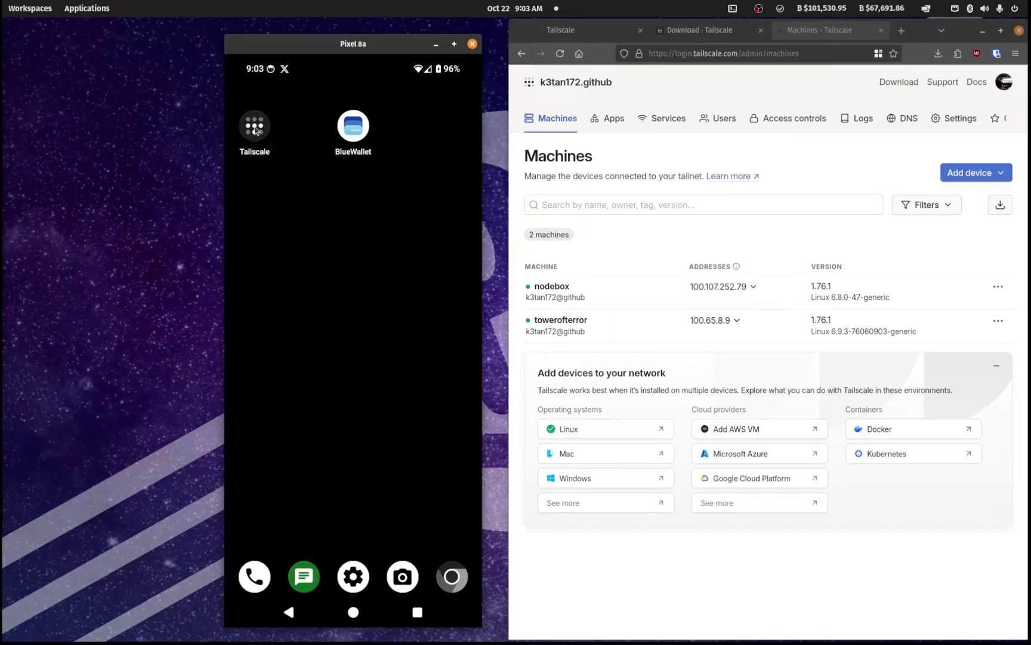
Launch Tailscale on the Pixel, log it into the tailnet, and allow notifications
left_click(254, 124)
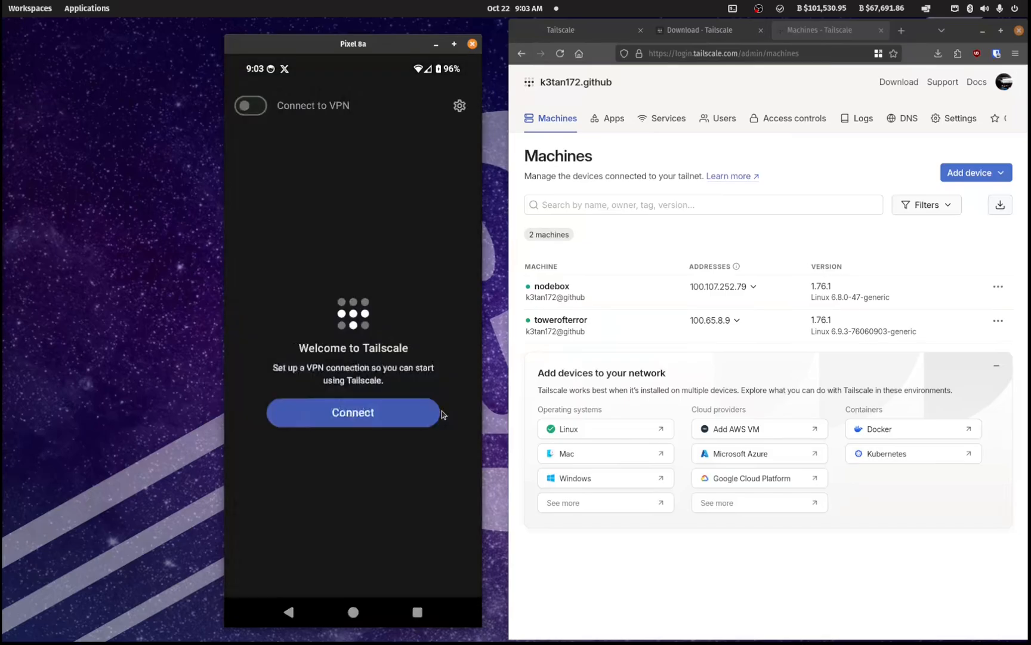
left_click(353, 412)
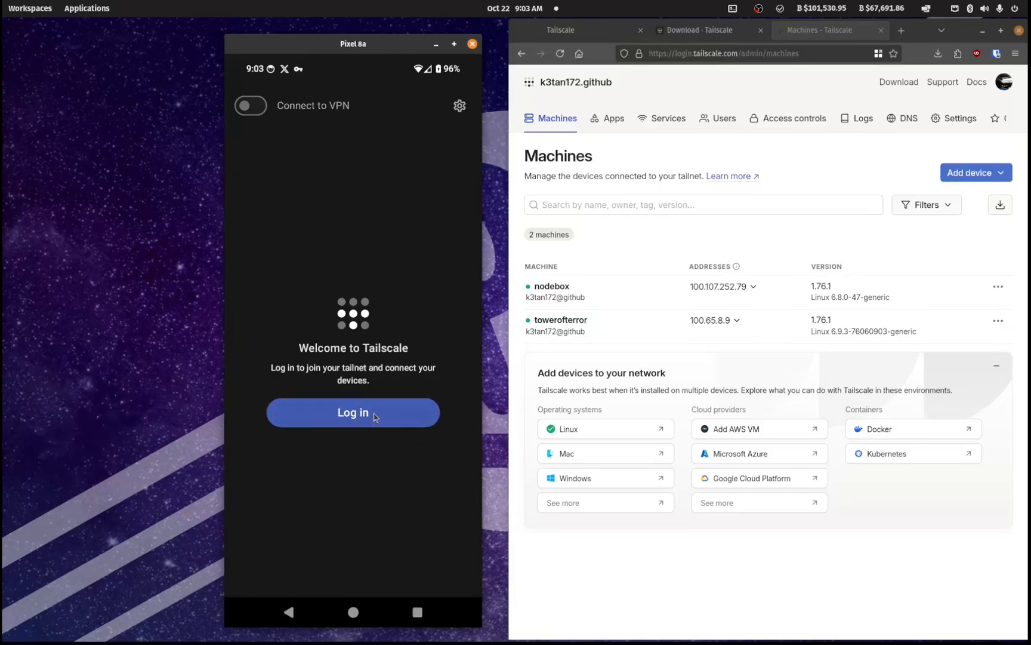
left_click(353, 412)
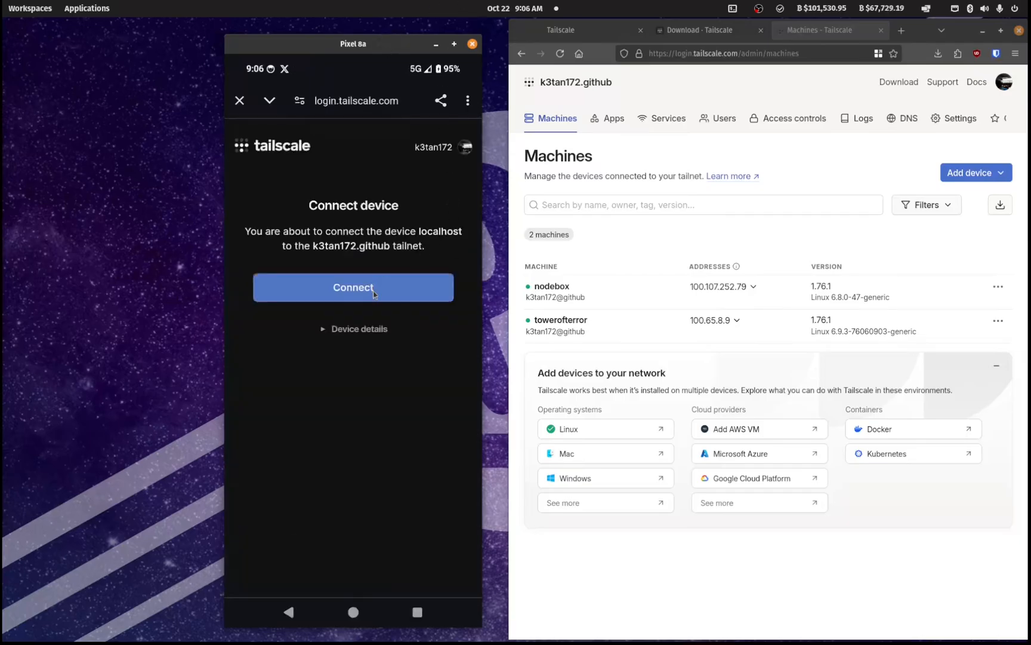
left_click(354, 286)
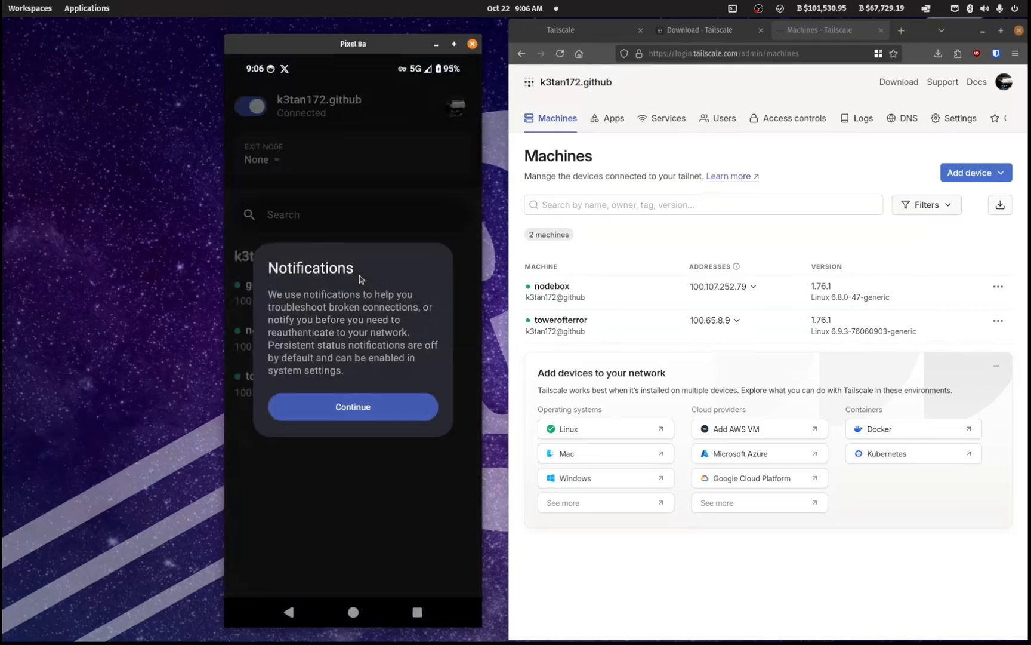
left_click(353, 406)
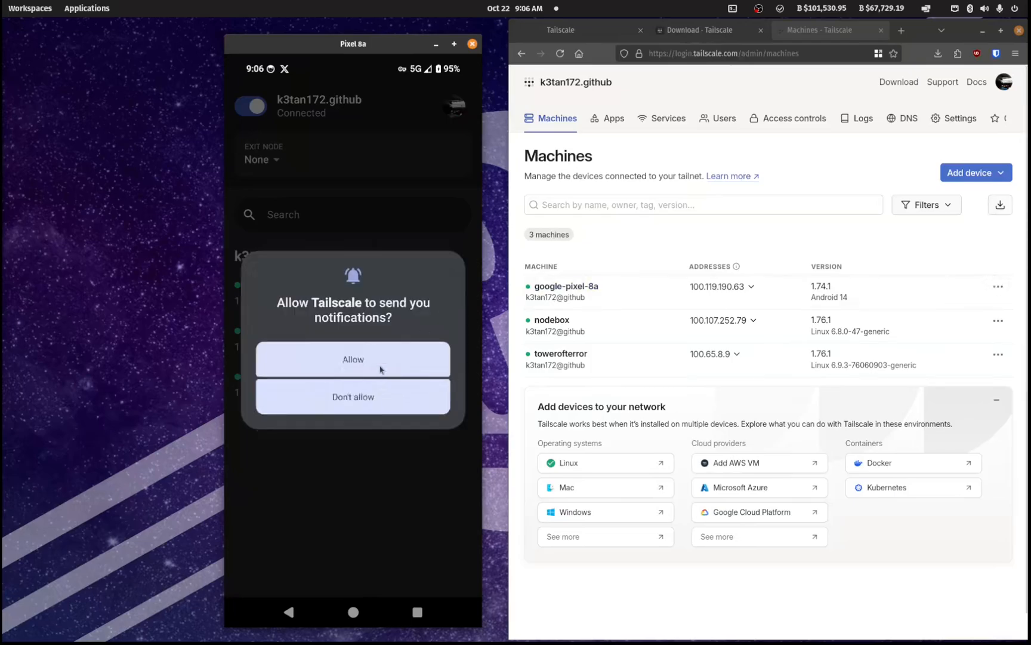
left_click(353, 360)
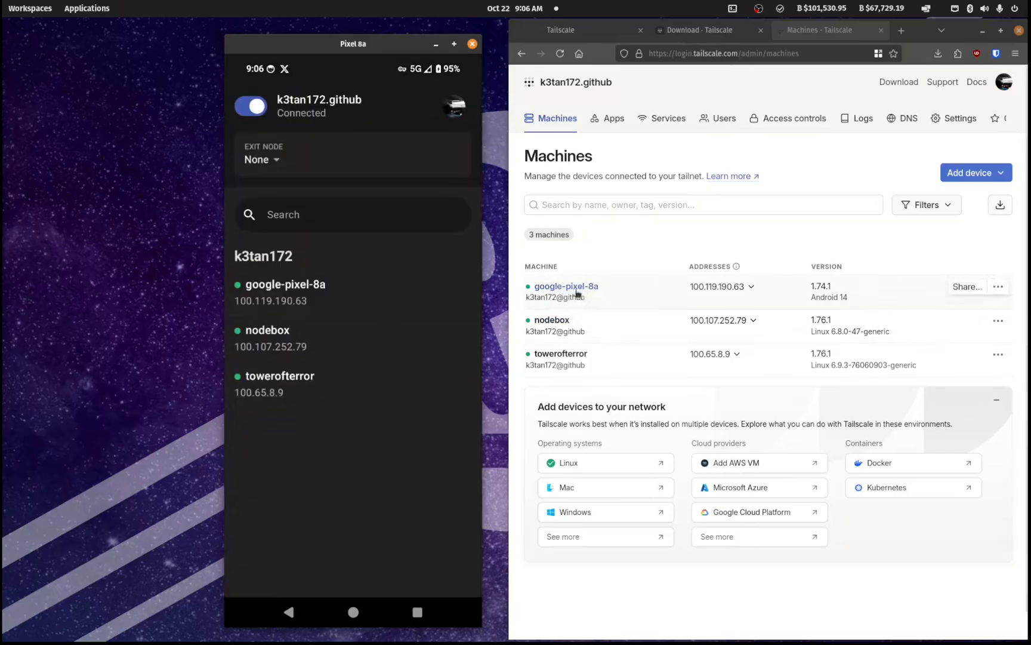
mouse_move(565, 285)
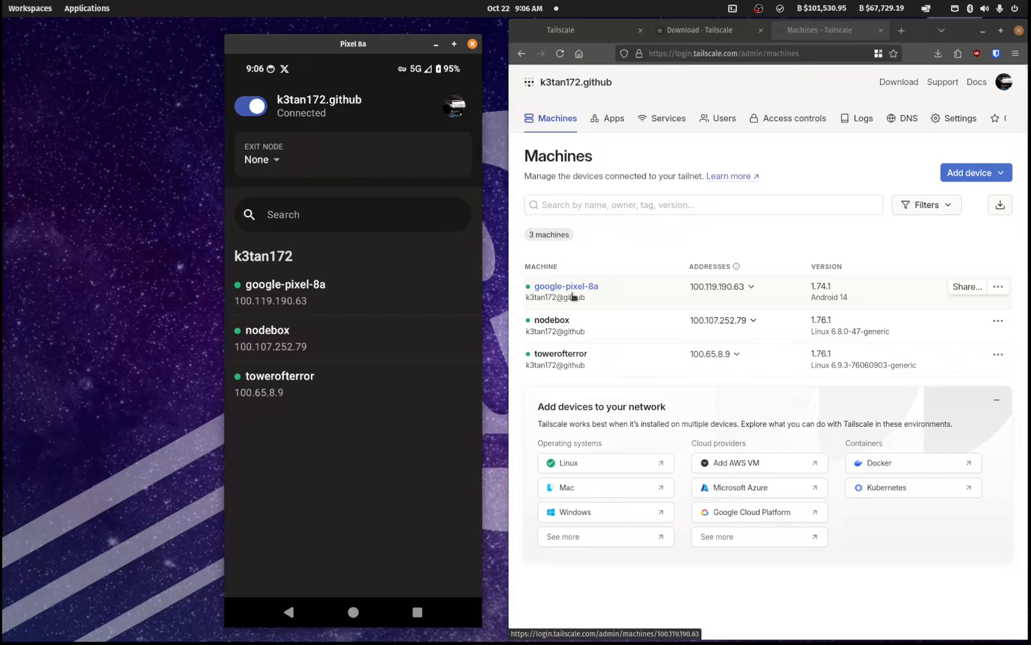
mouse_move(392, 179)
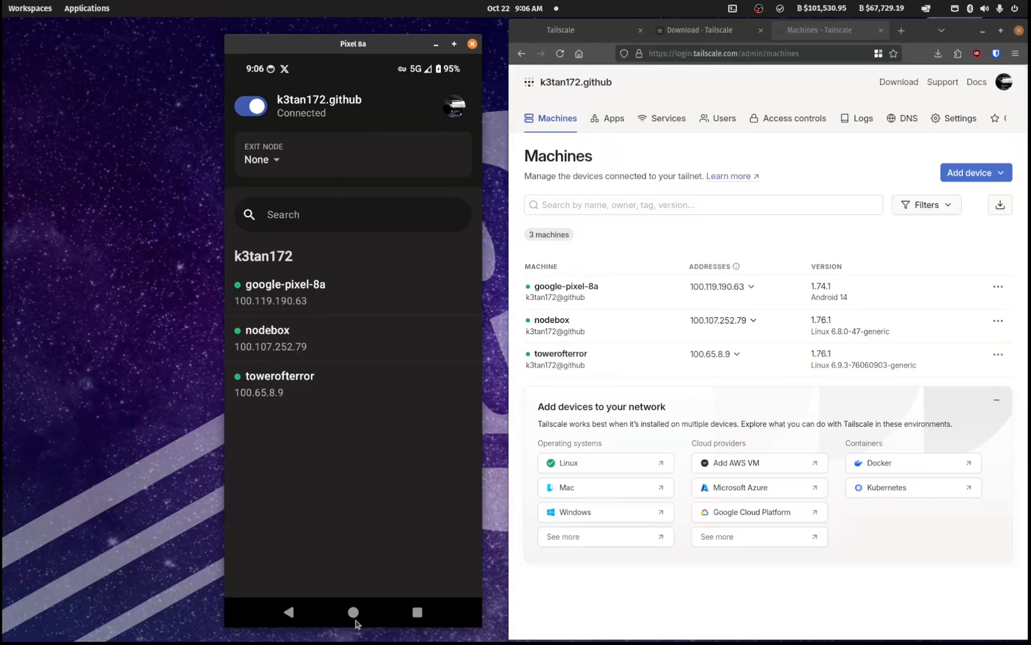
Open BlueWallet's Electrum server settings under Settings > Network
left_click(353, 612)
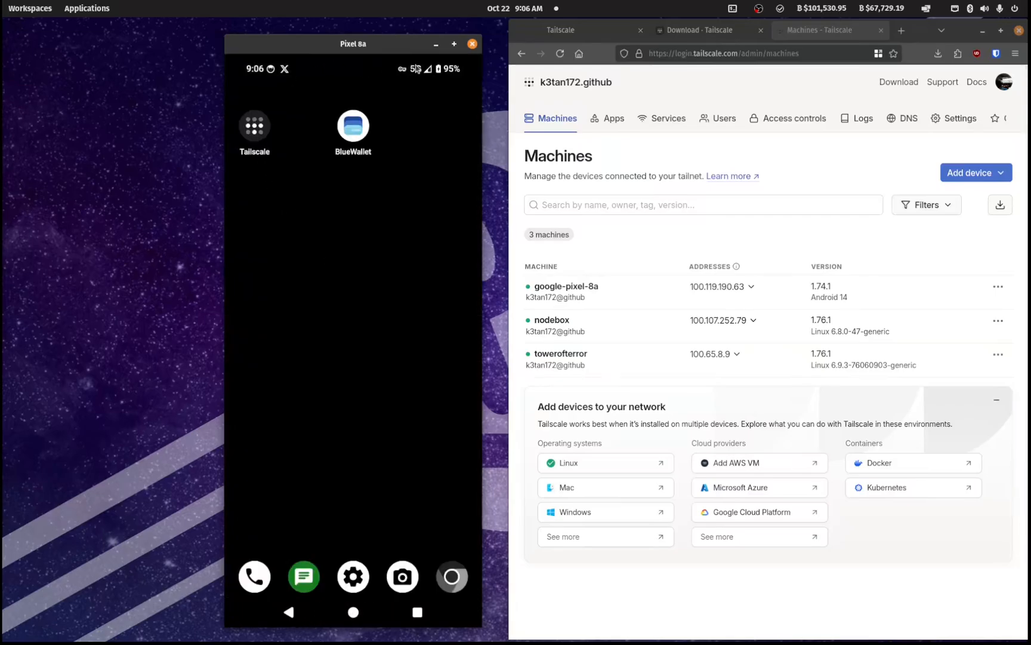
left_click(353, 126)
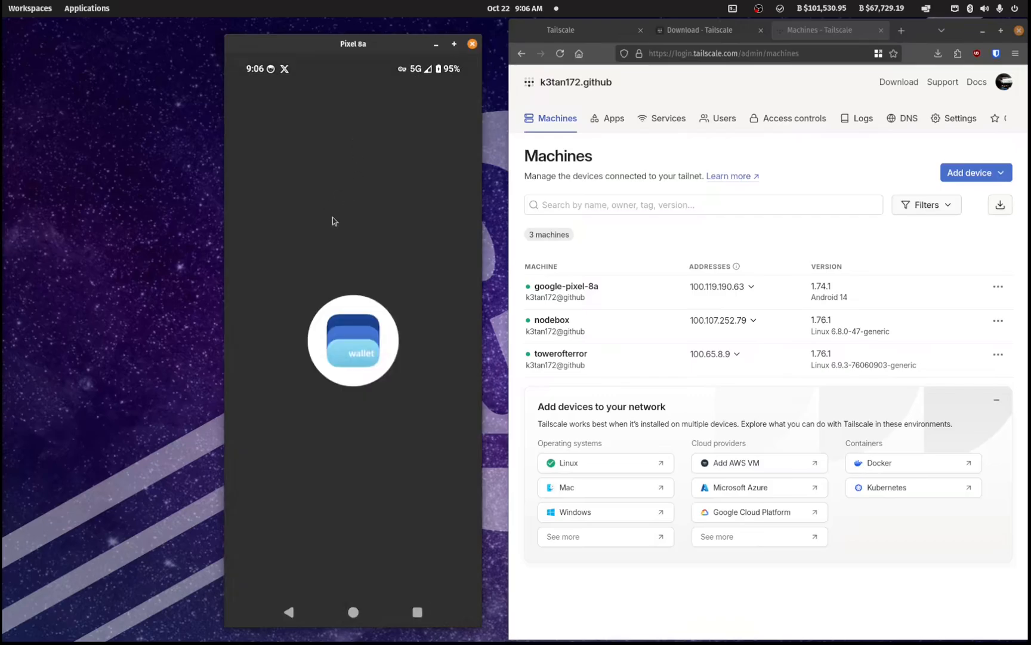
left_click(352, 341)
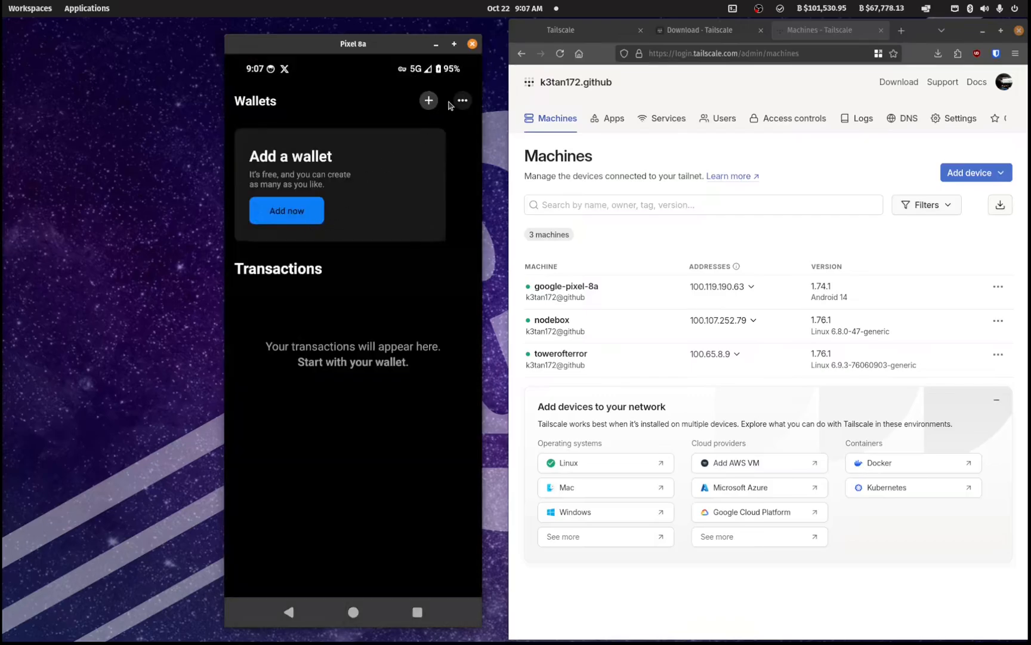
left_click(461, 101)
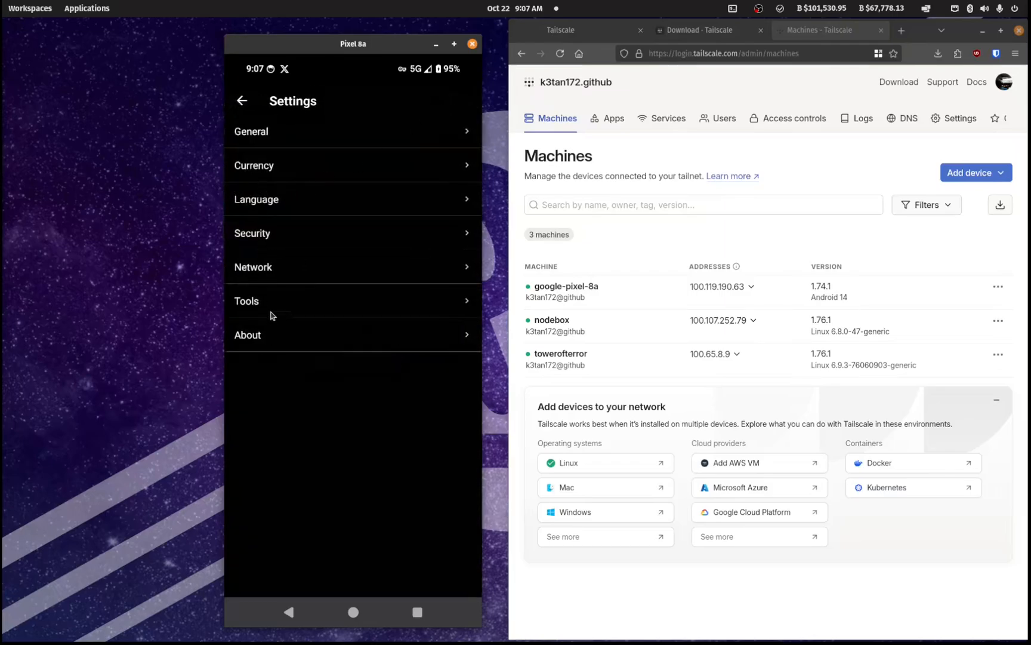
left_click(252, 266)
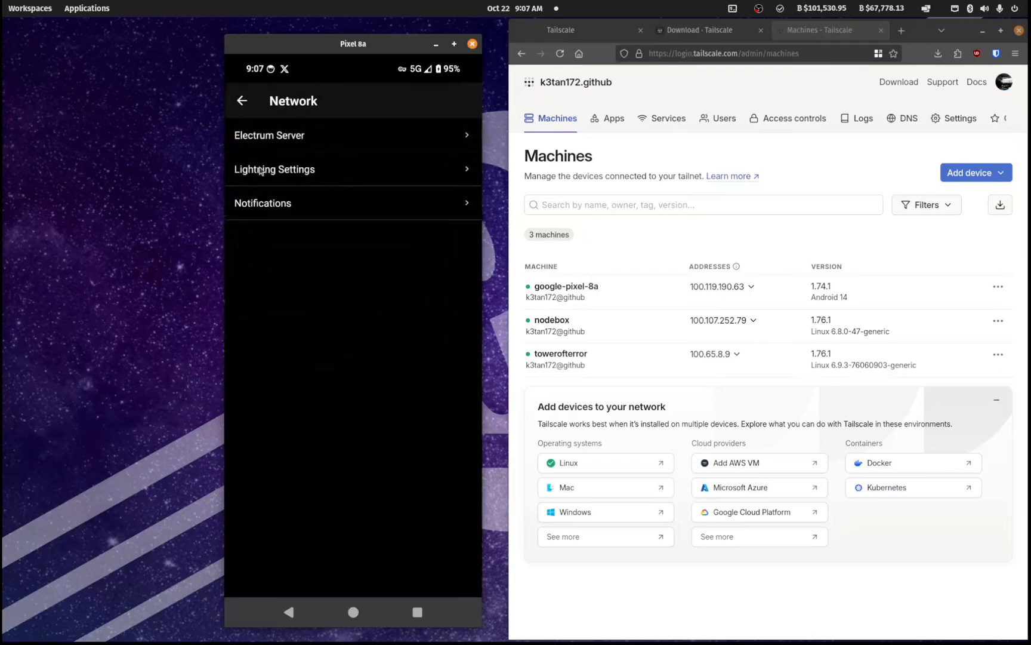
left_click(268, 135)
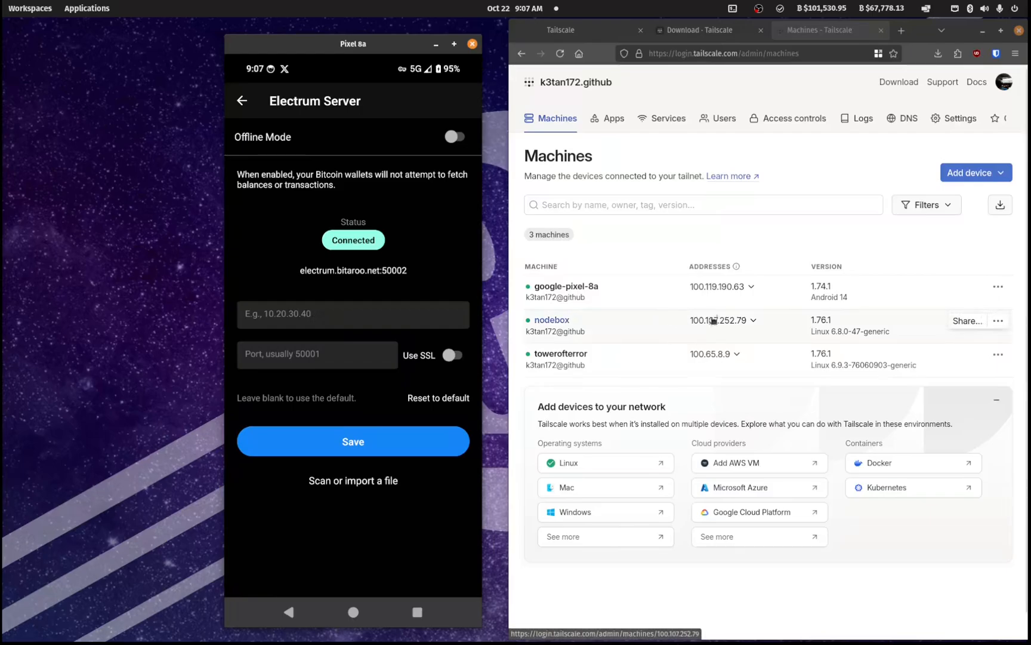
Enter nodebox.tail493ea.ts.net on port 50001 with SSL off and save
type("nodebox.tail")
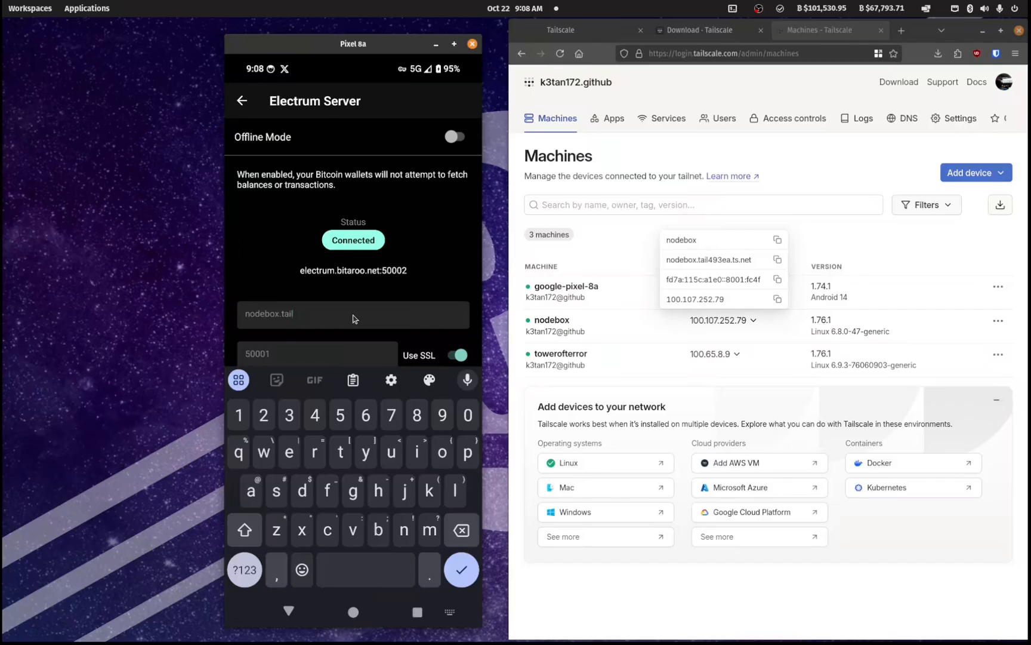
type("493ea")
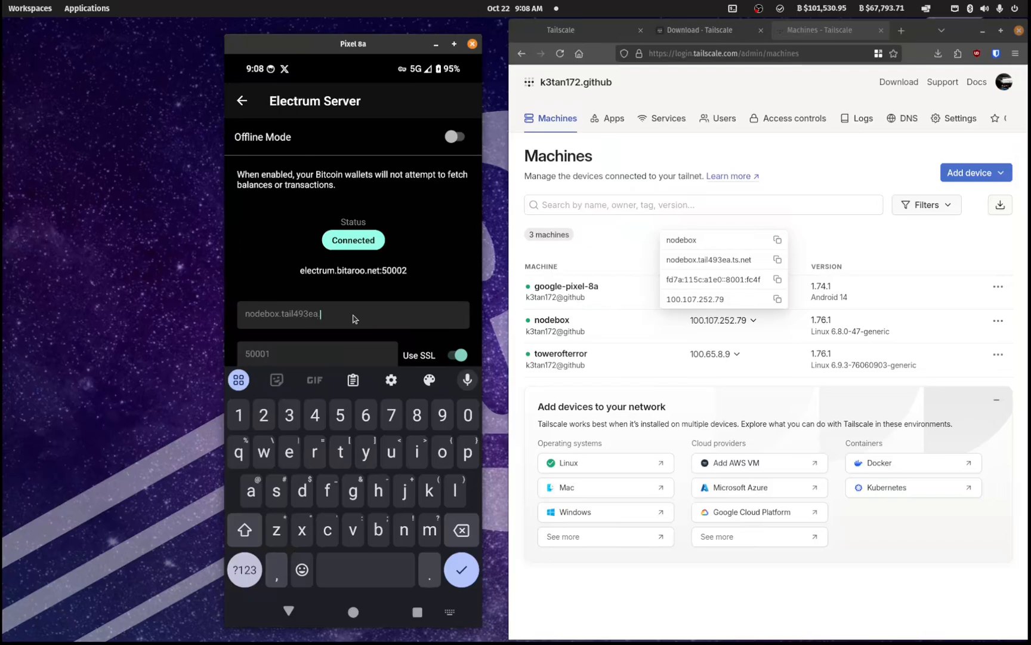
type(".ts.net")
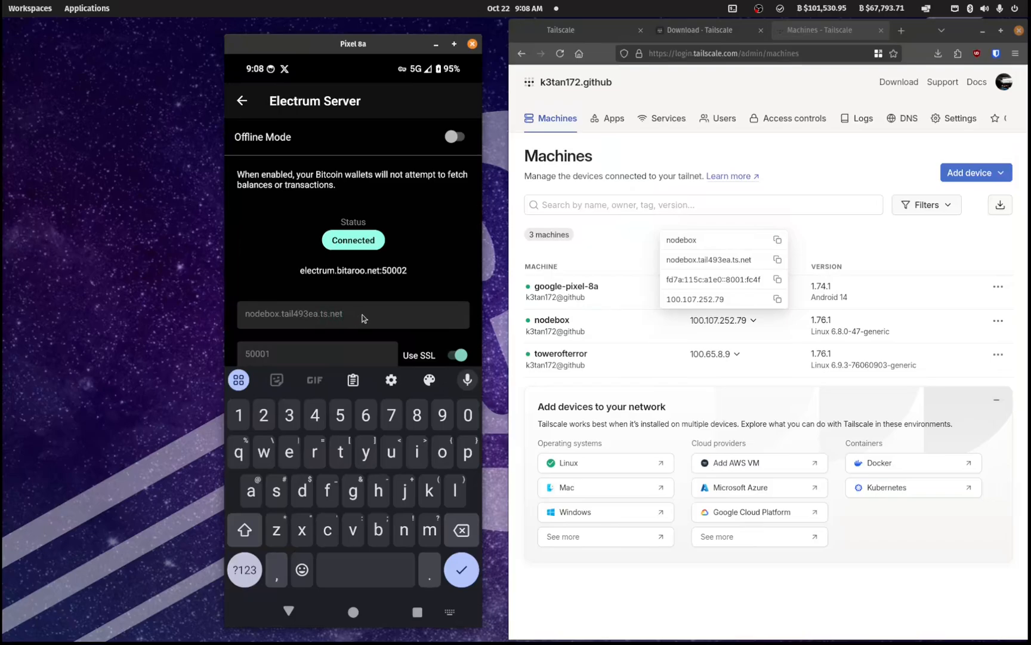
left_click(316, 354)
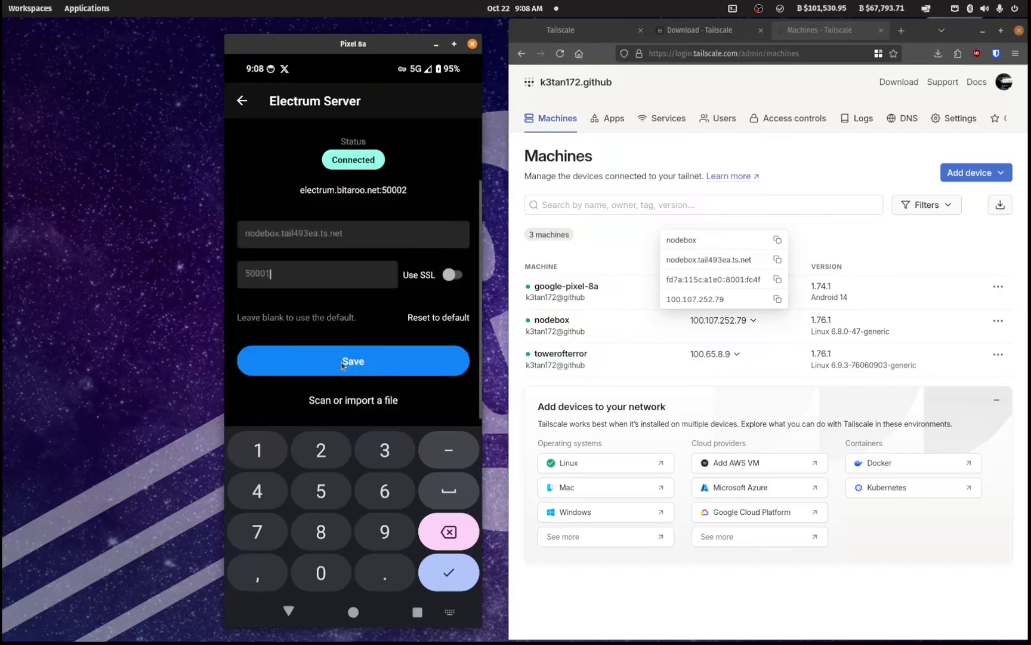
left_click(353, 360)
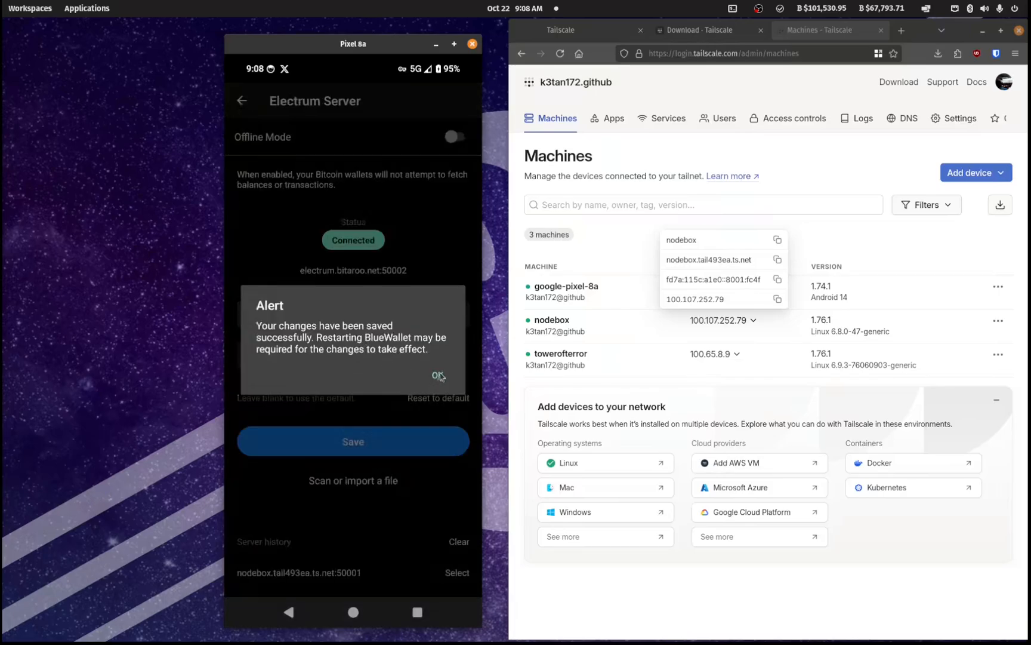
left_click(436, 376)
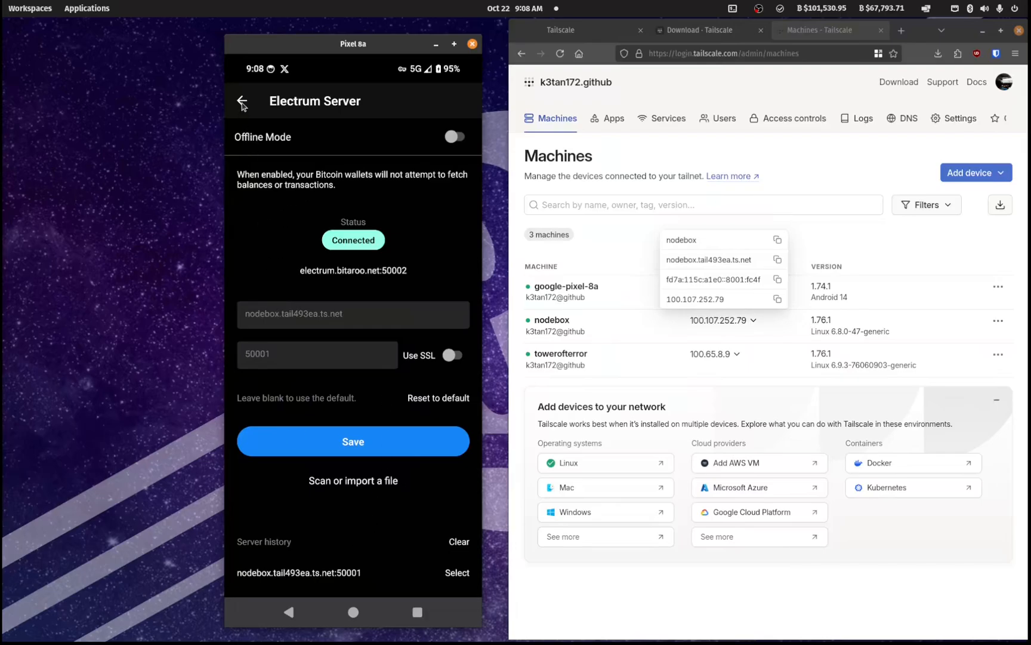
left_click(242, 101)
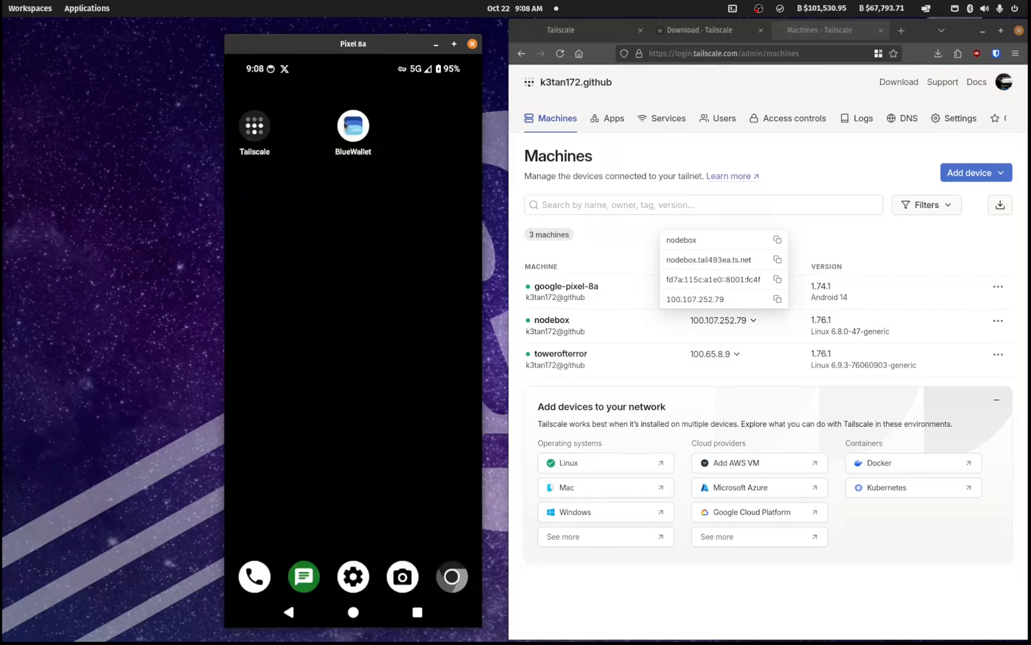
Relaunch BlueWallet and open its settings to check the nodebox.tail493ea.ts.net:50001 status
left_click(353, 125)
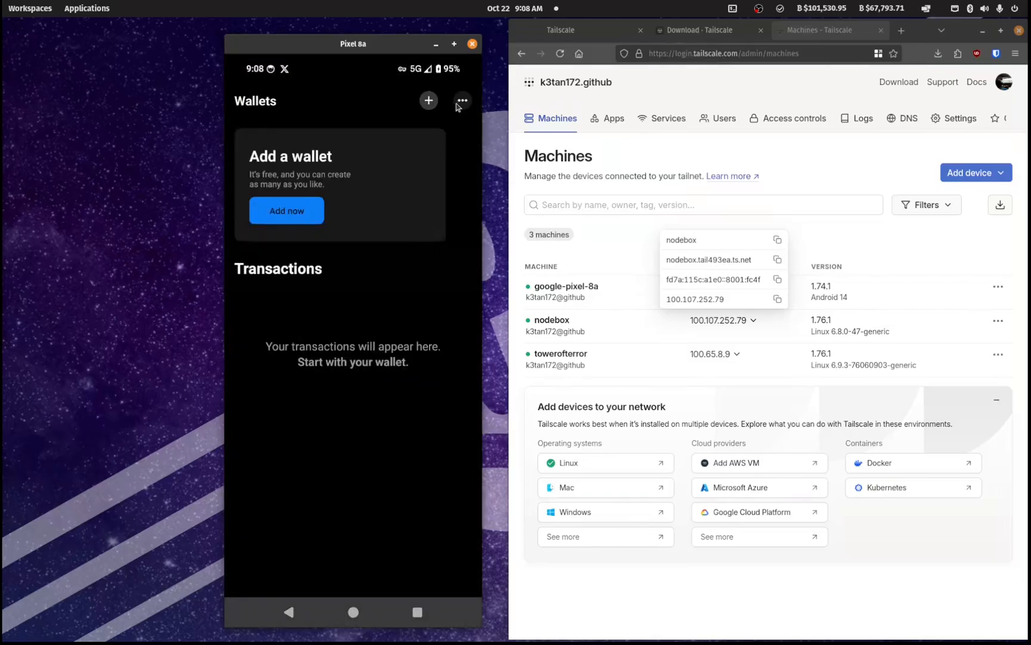
left_click(463, 101)
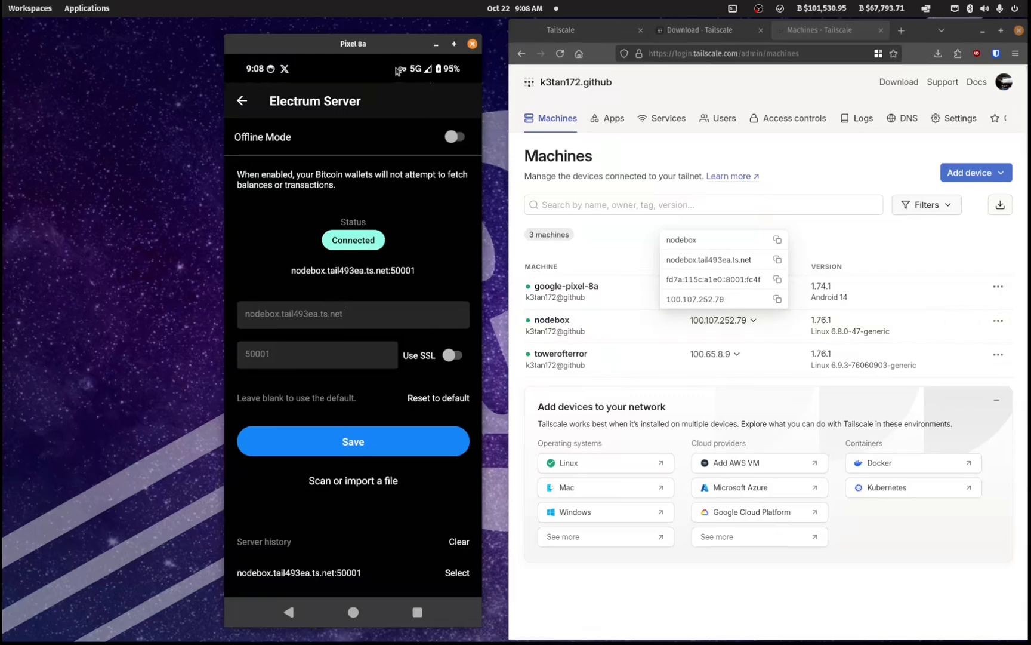
mouse_move(420, 79)
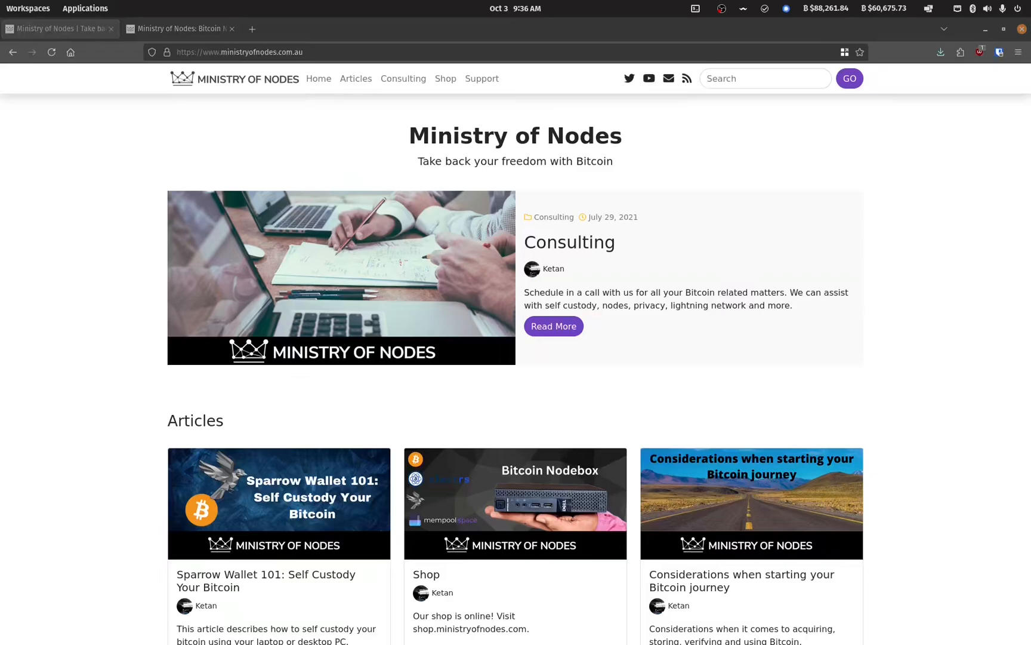
mouse_move(156, 593)
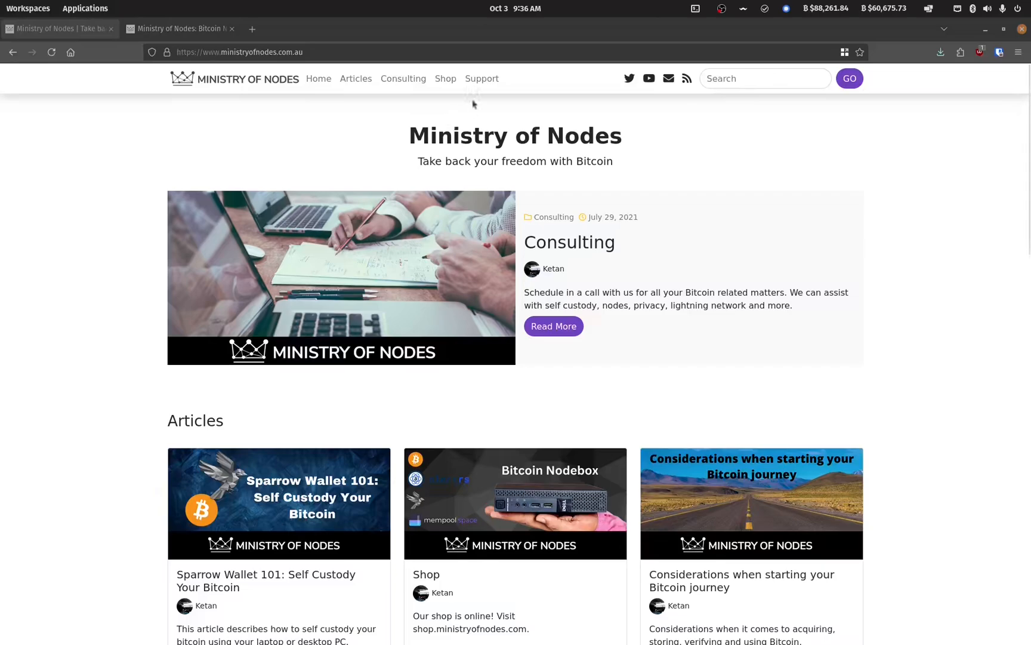
Browse the Ministry of Nodes Support and Consulting pages, then the Bitcoin Nodebox shop product
left_click(482, 79)
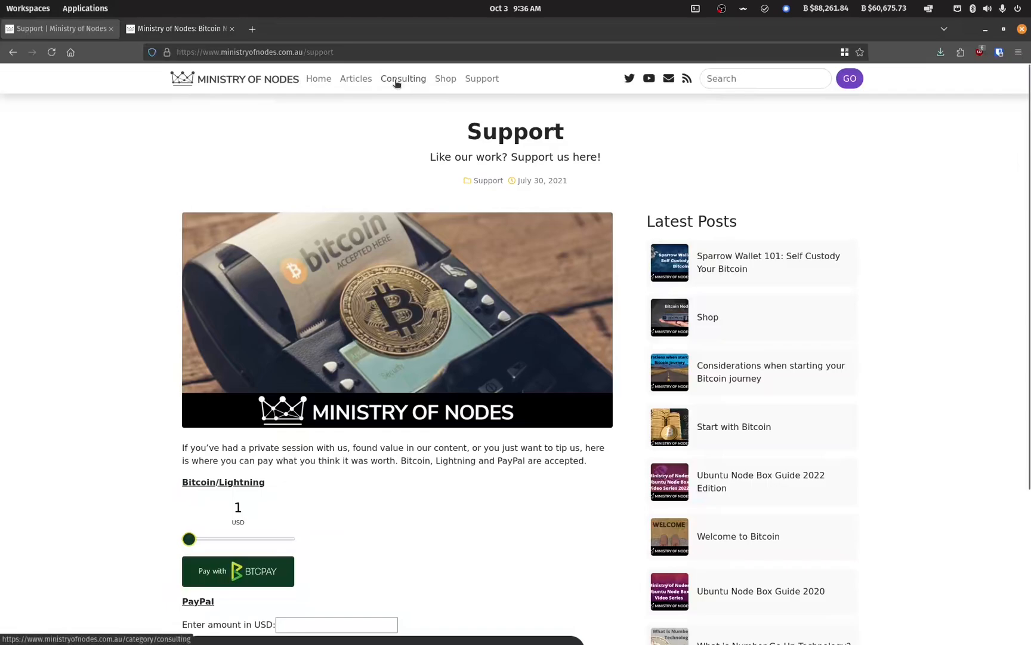
left_click(402, 78)
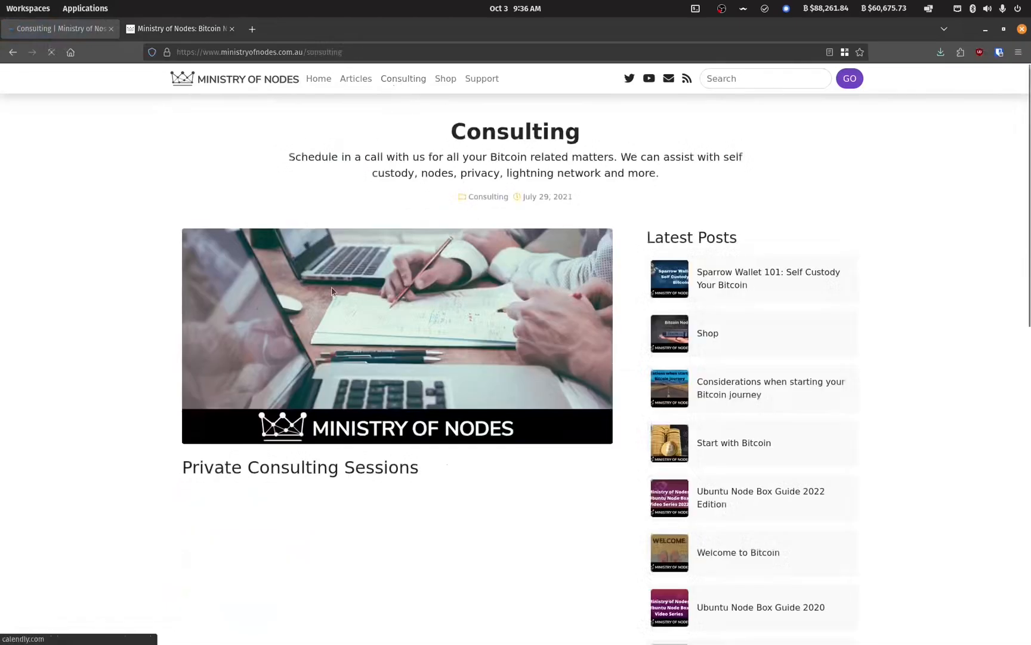
scroll("down", 3)
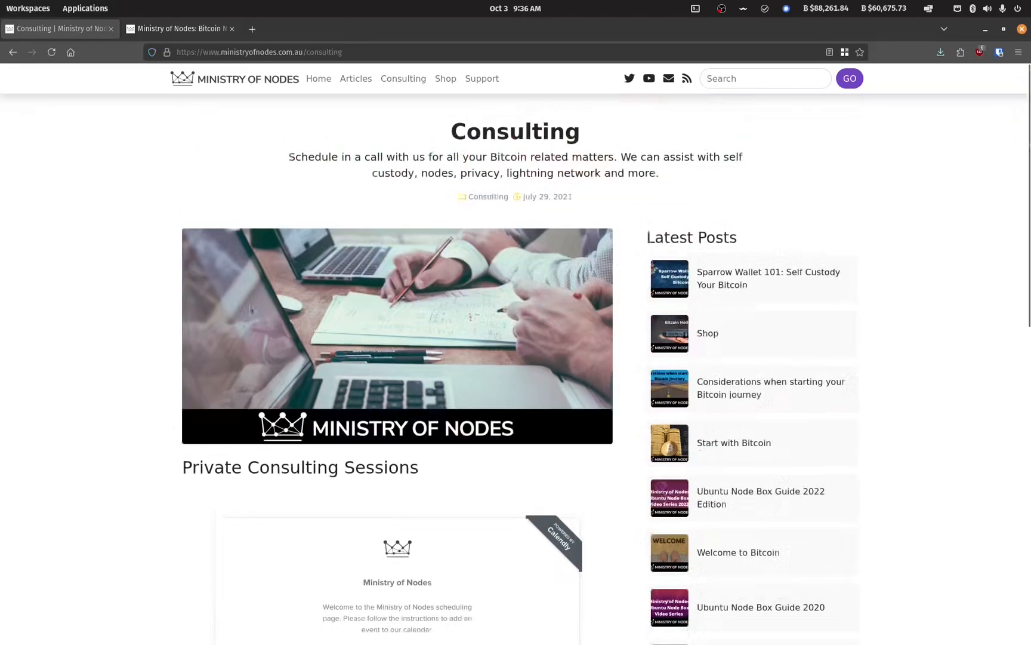
scroll("down", 3)
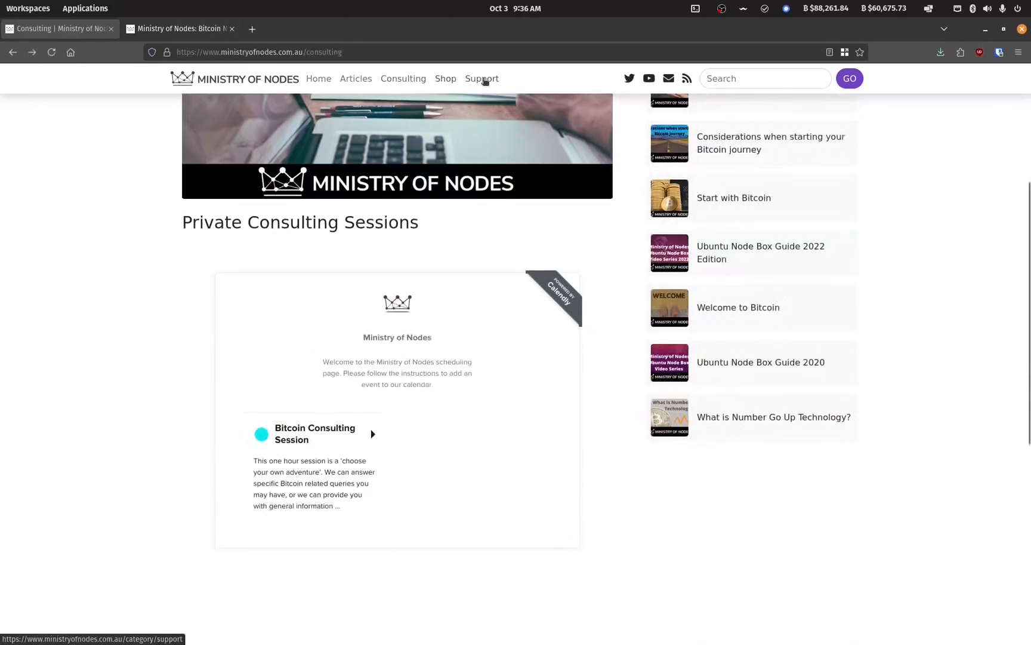
left_click(444, 79)
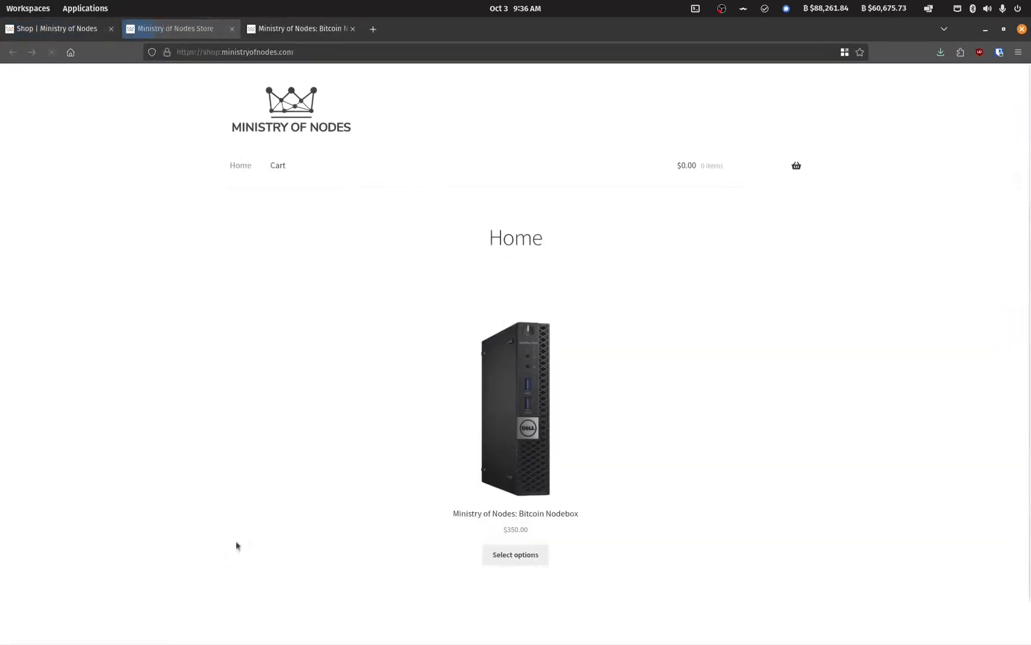
left_click(515, 554)
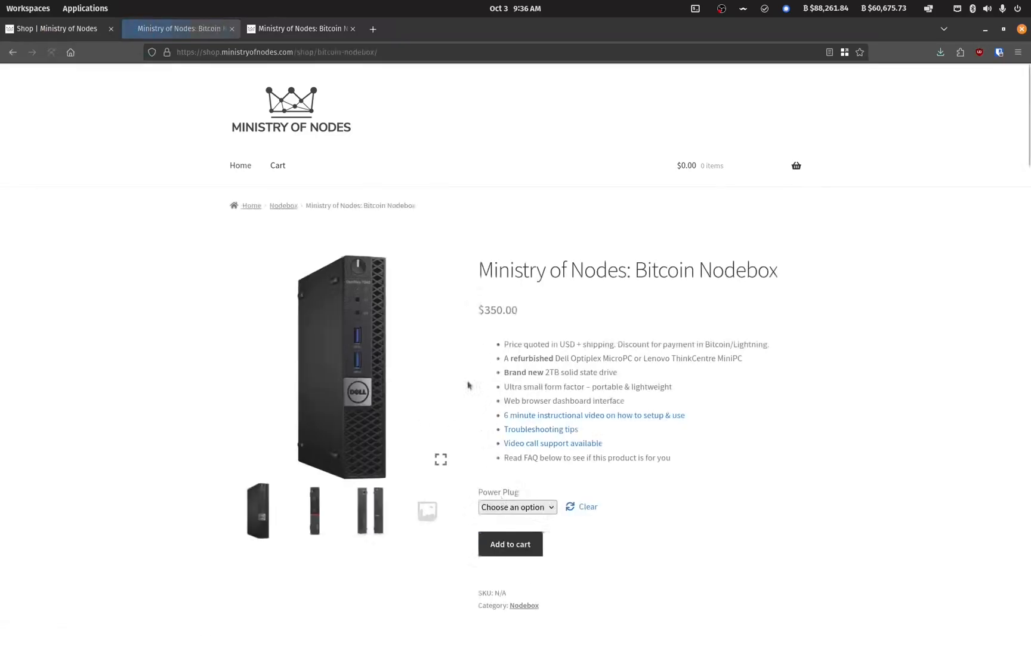